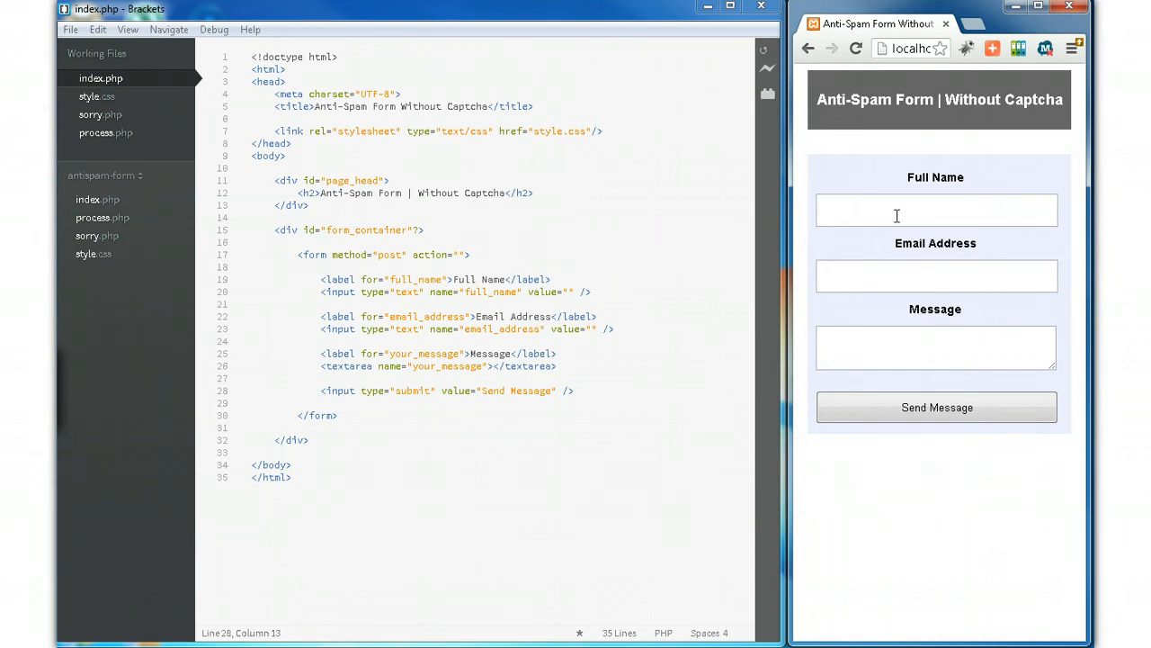
- Insert a new bad_bot text input on blank lines above the submit input in index.php
click(936, 277)
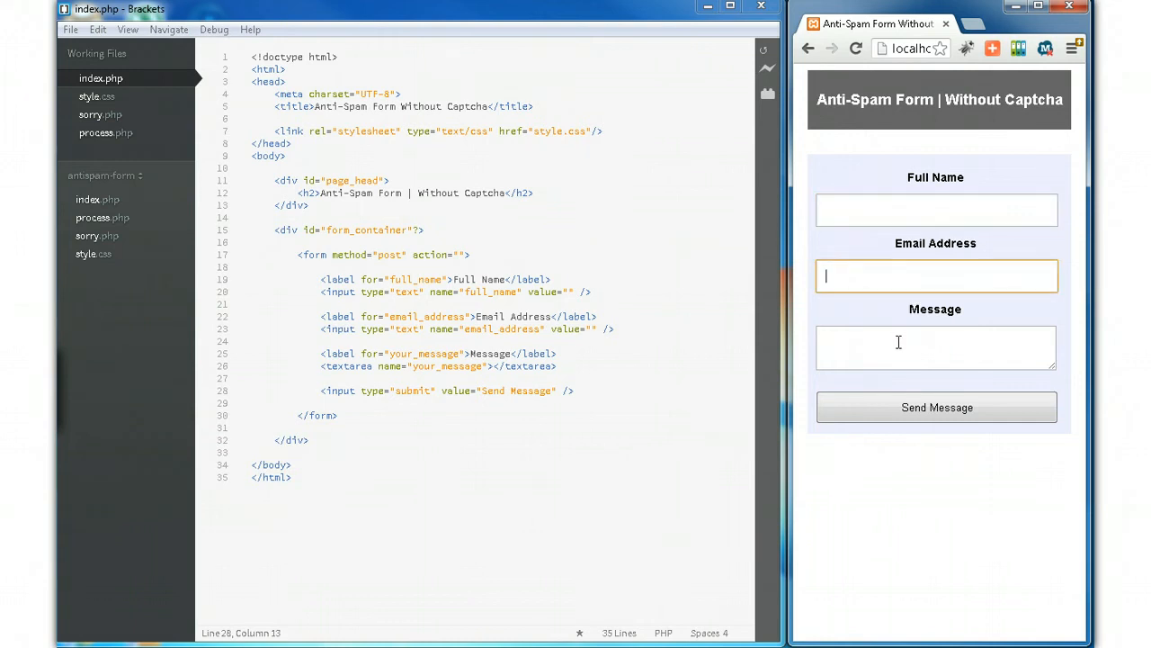
click(935, 347)
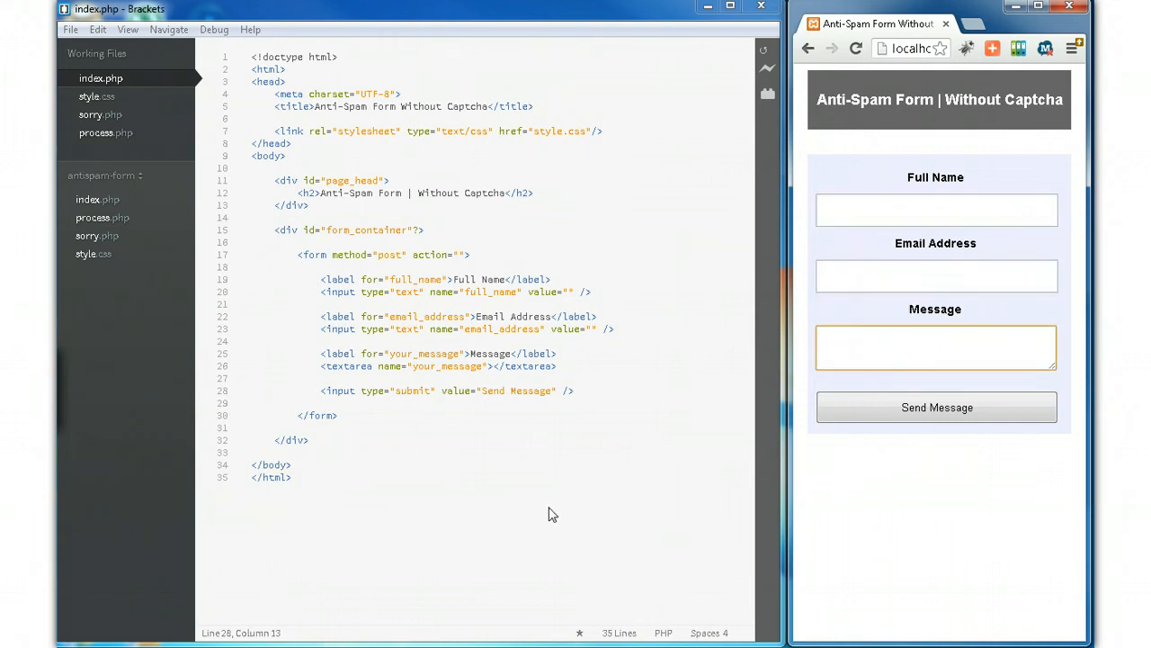
click(935, 347)
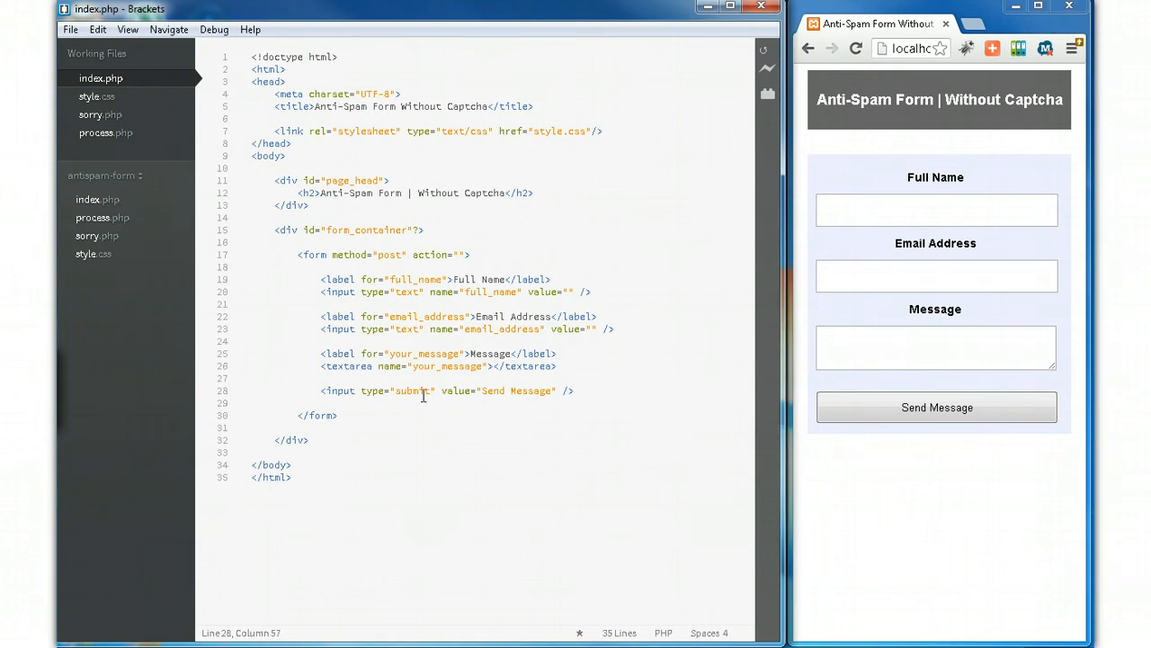
click(320, 390)
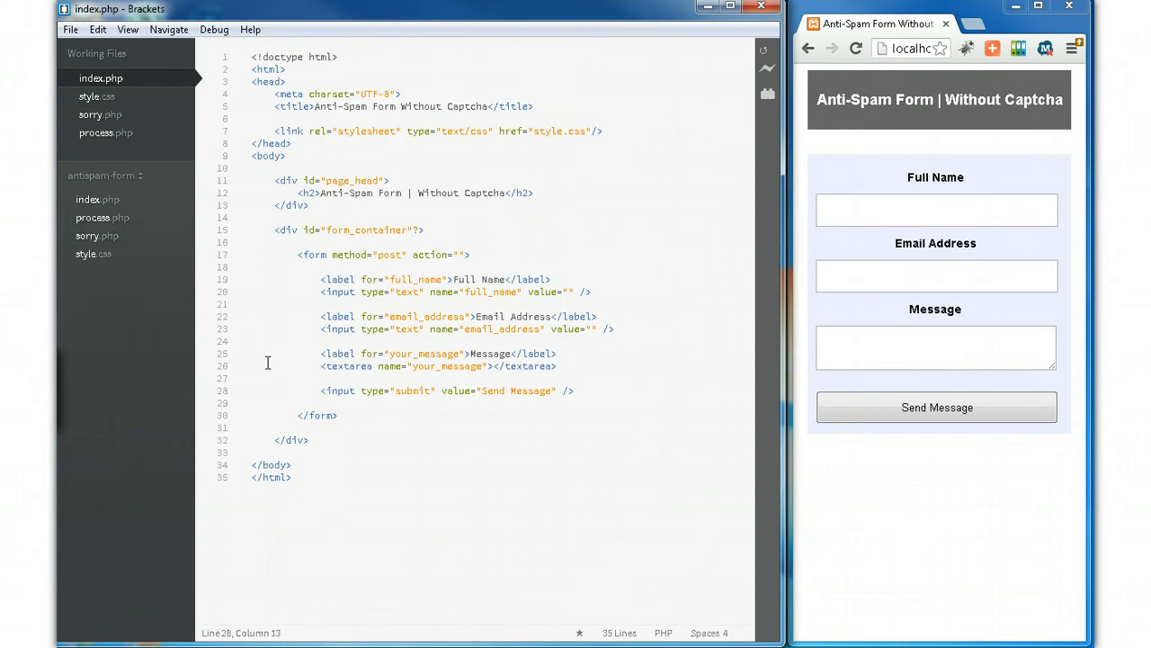
key(enter)
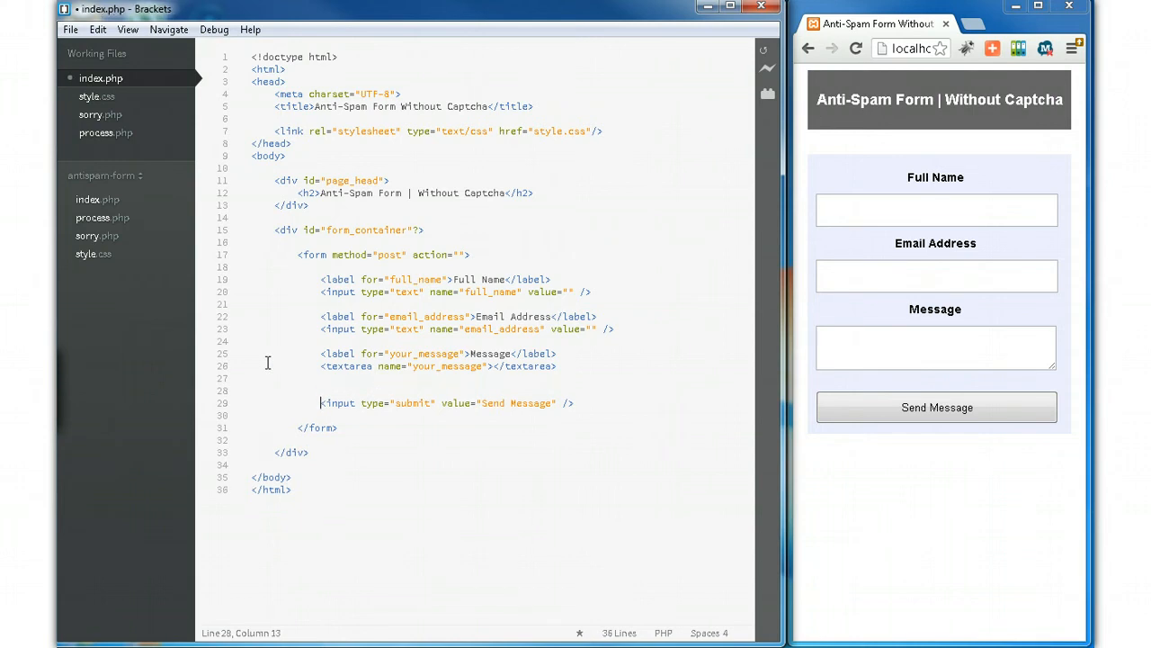
key(enter)
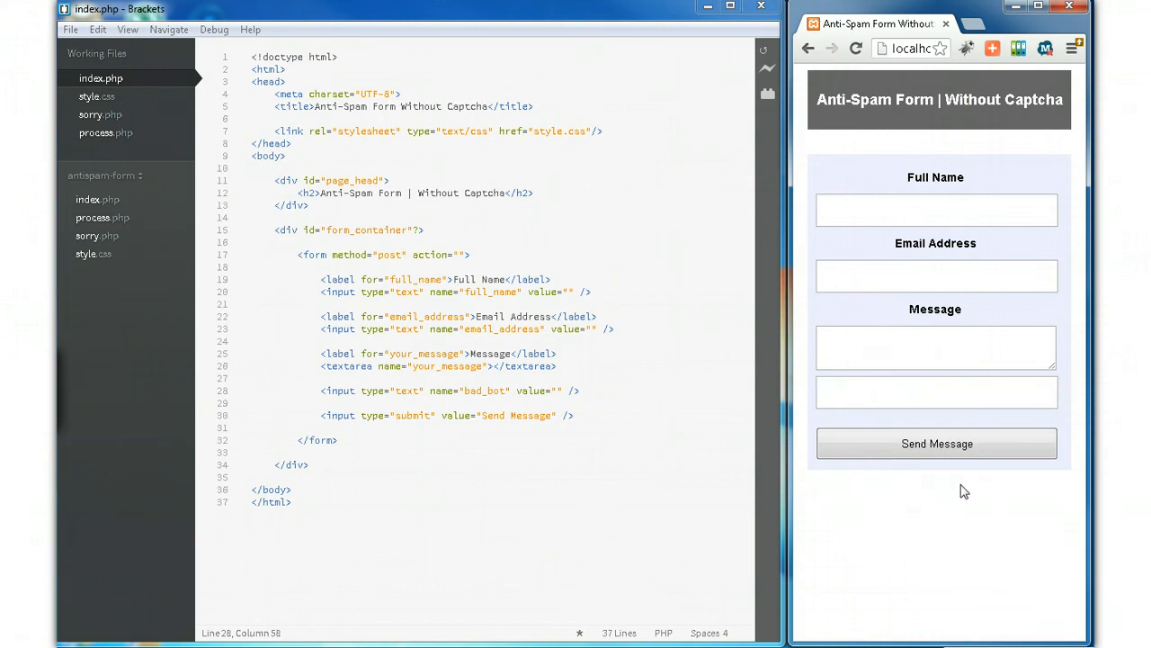
- Check the Email, Message and new extra bad_bot fields in the Live Preview form
click(937, 393)
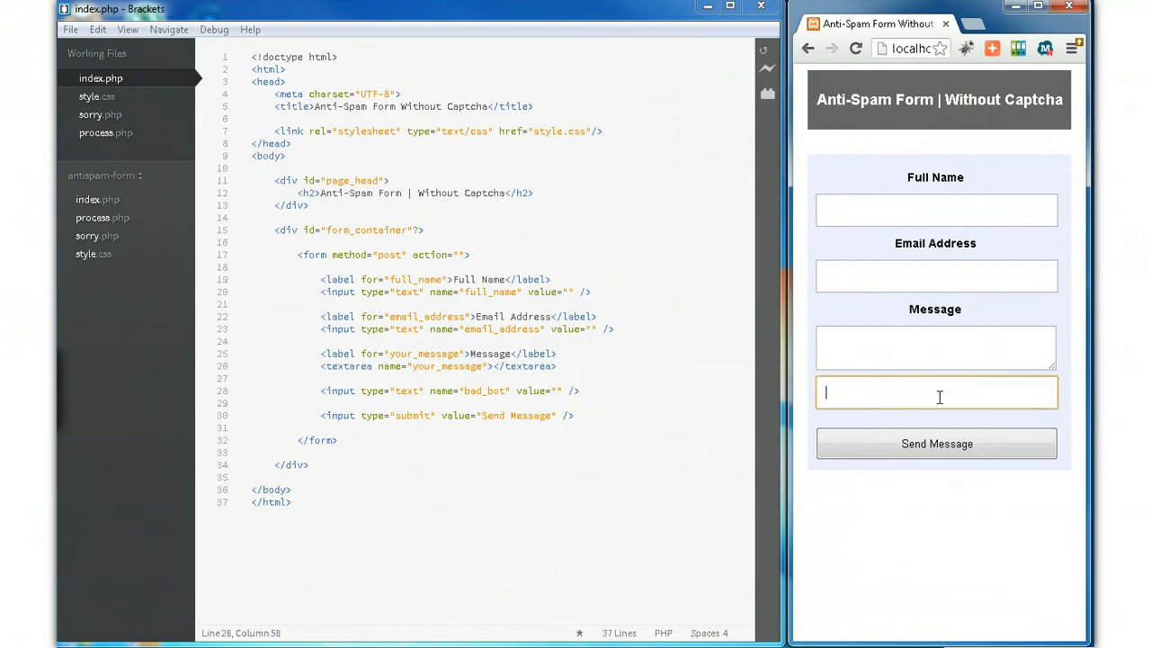
mouse_move(921, 342)
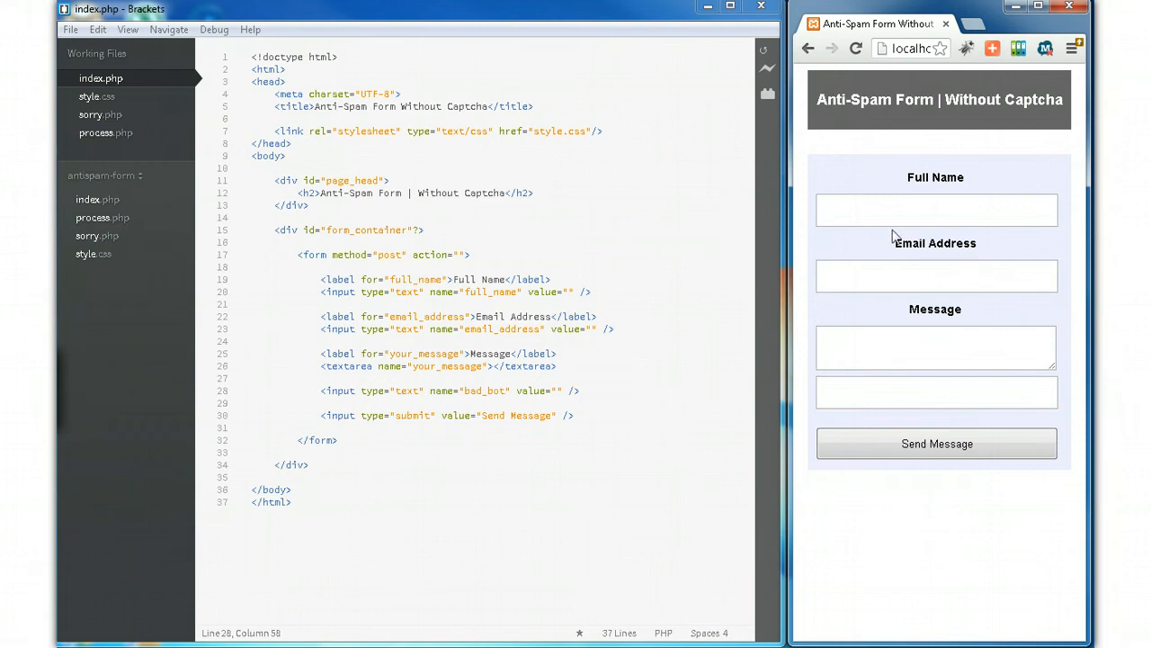
click(936, 277)
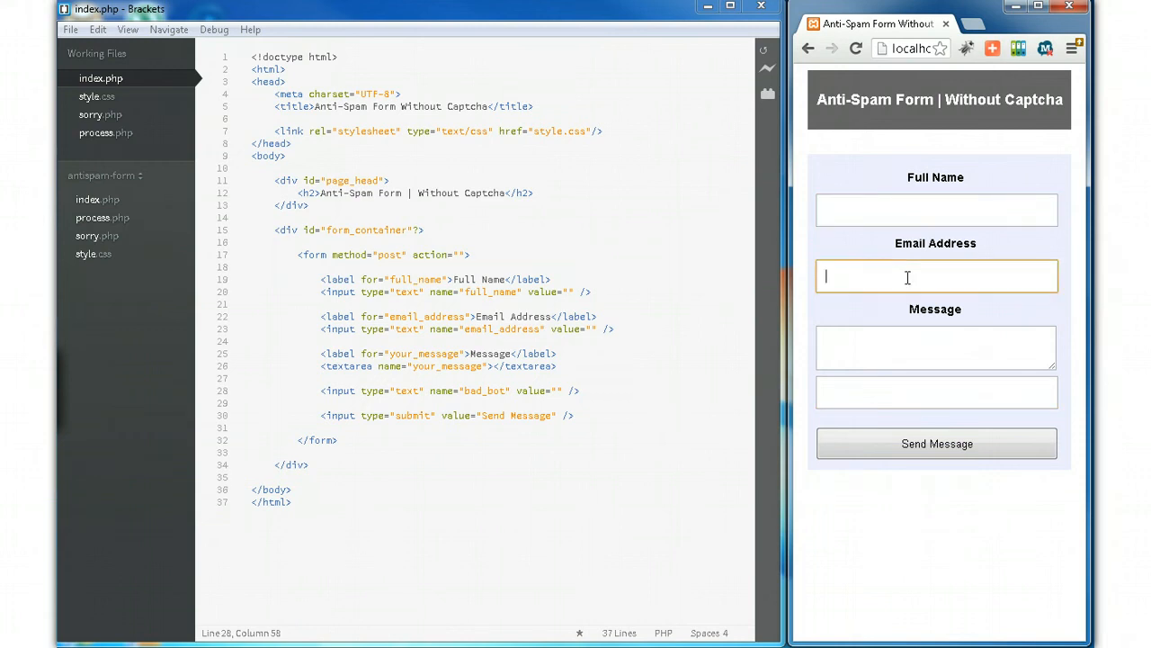
click(935, 349)
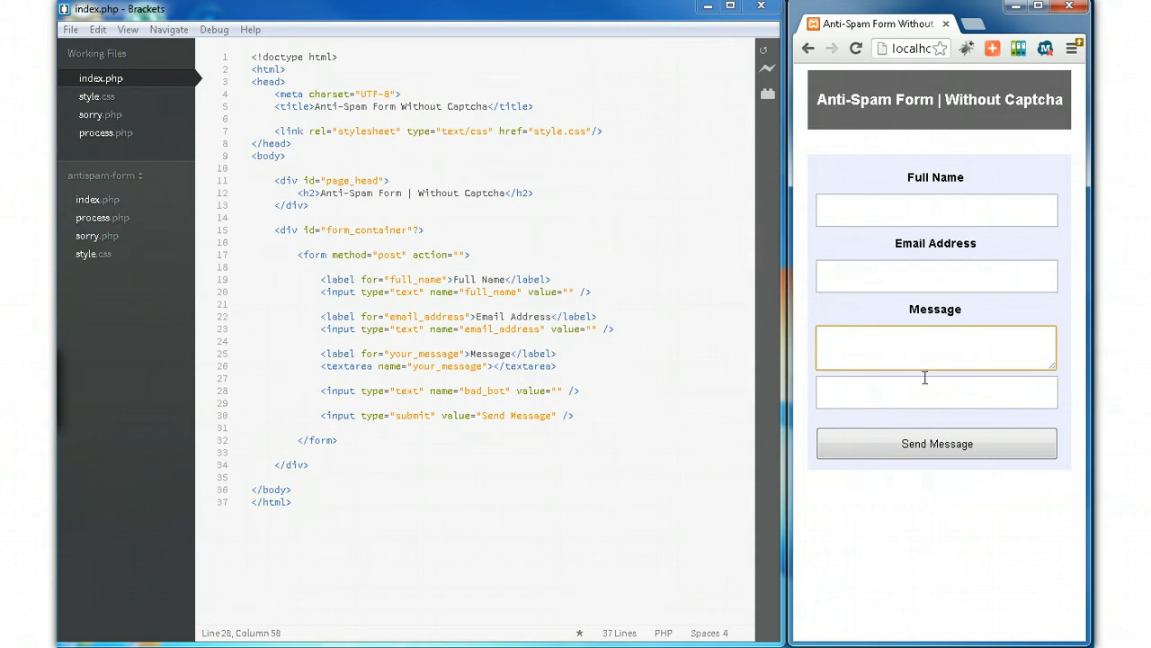
click(936, 392)
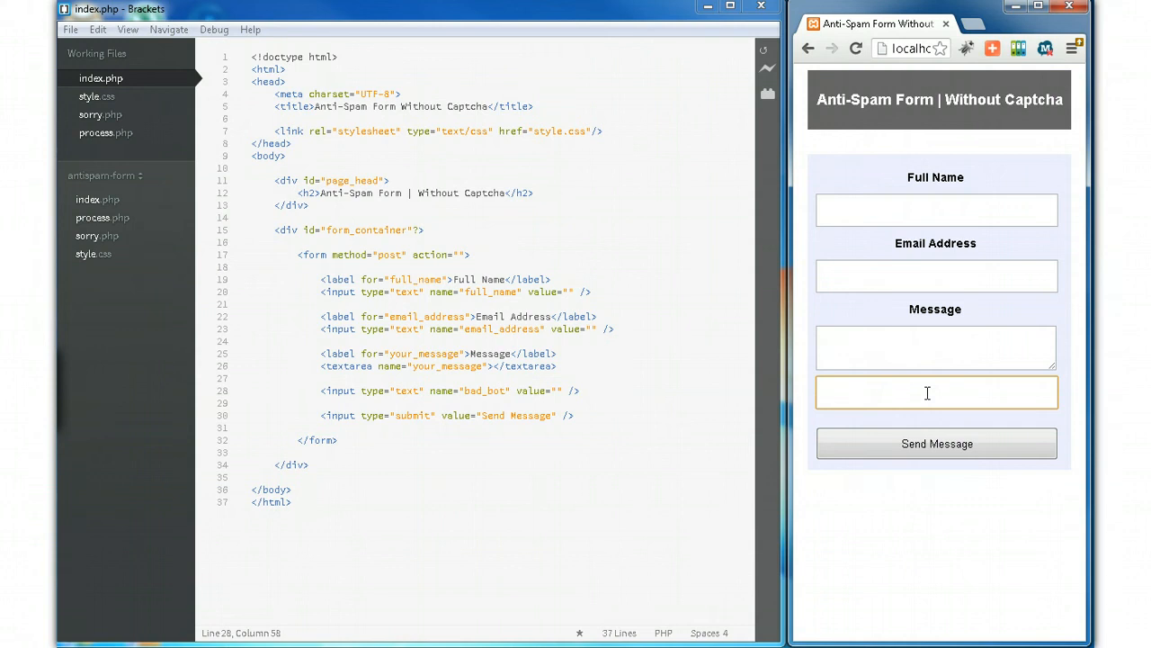
mouse_move(635, 420)
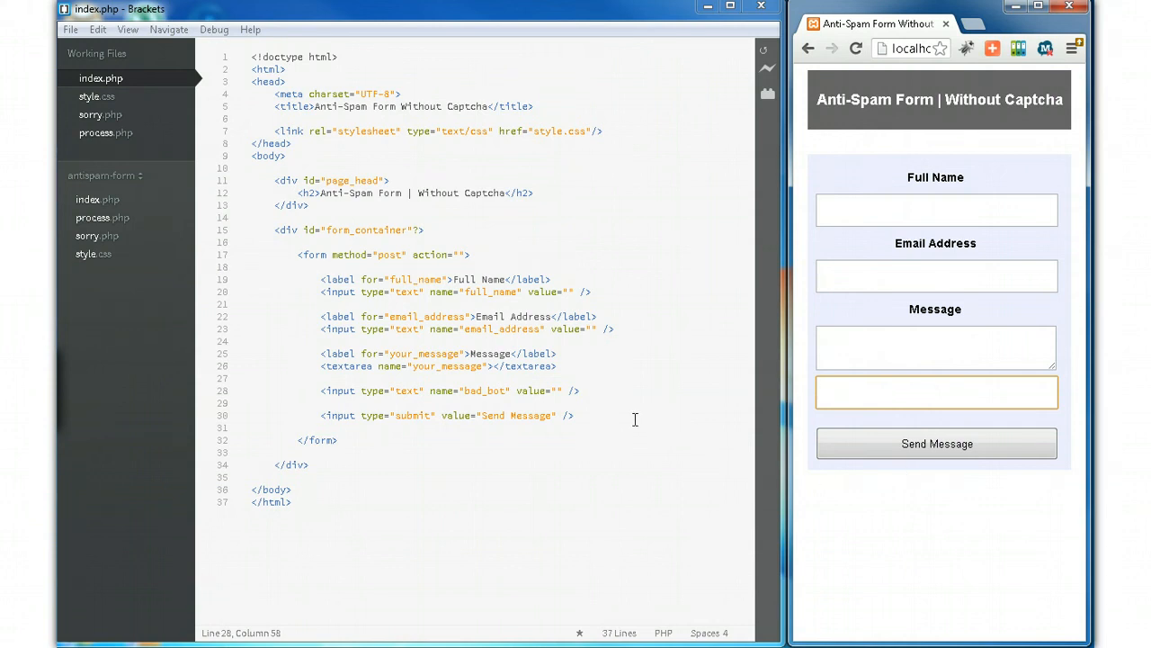
click(574, 414)
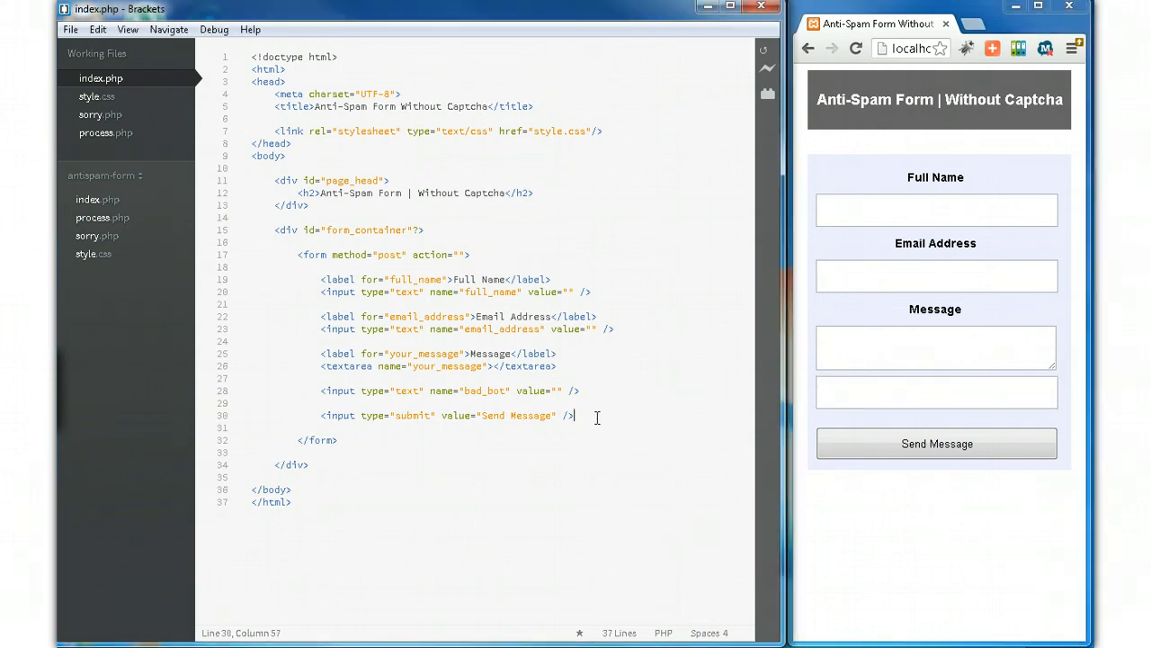
mouse_move(551, 324)
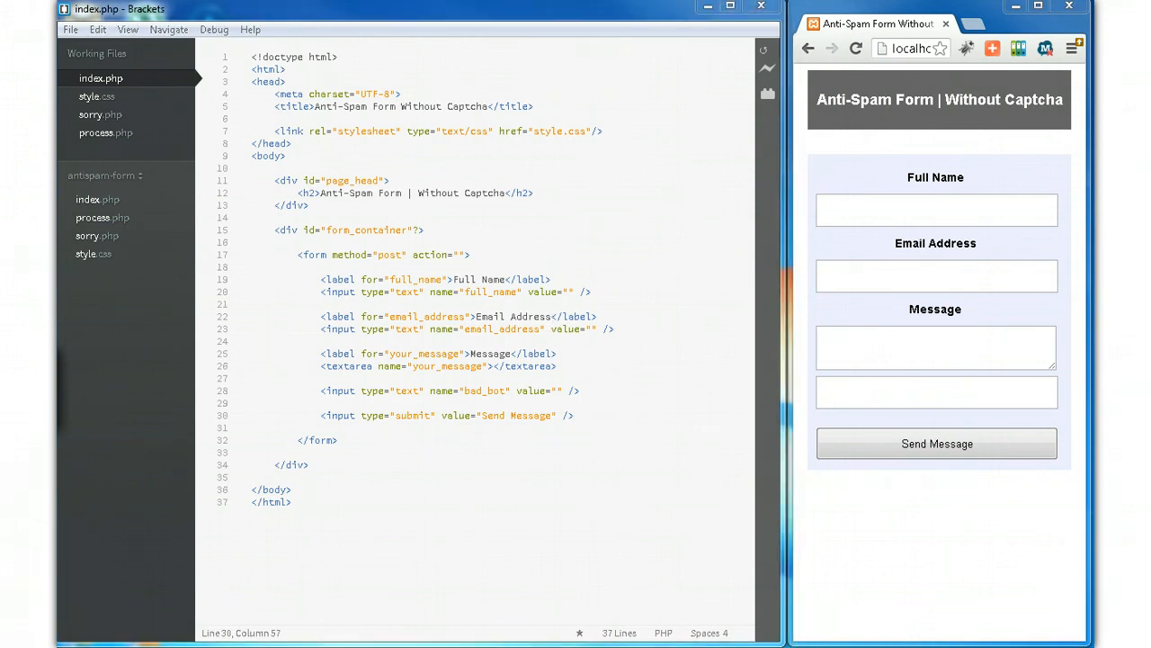
mouse_move(178, 90)
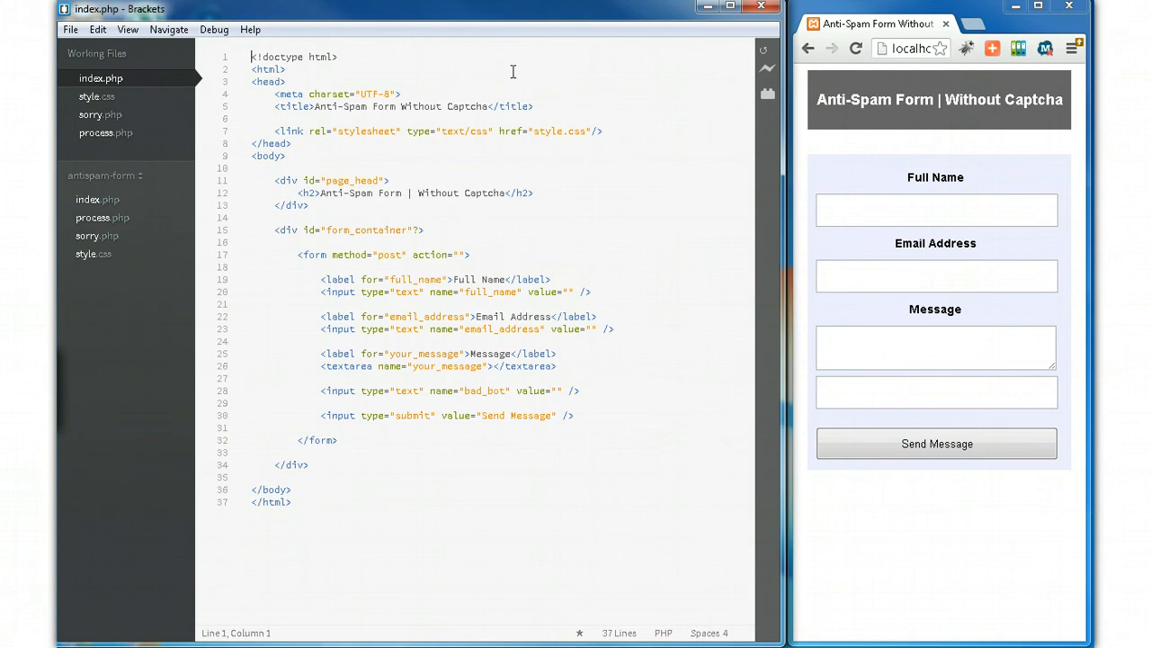
- Write the <?php block redirecting filled bad_bot to sorry.php, matching the name on the form input
text(<?php)
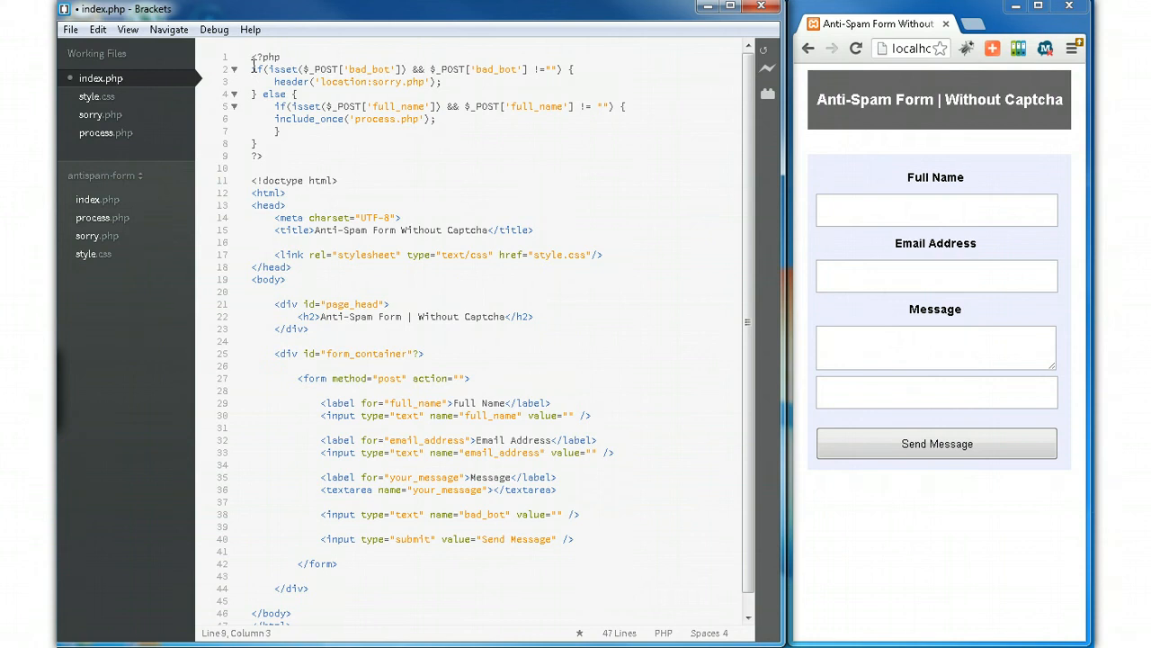
double_click(369, 69)
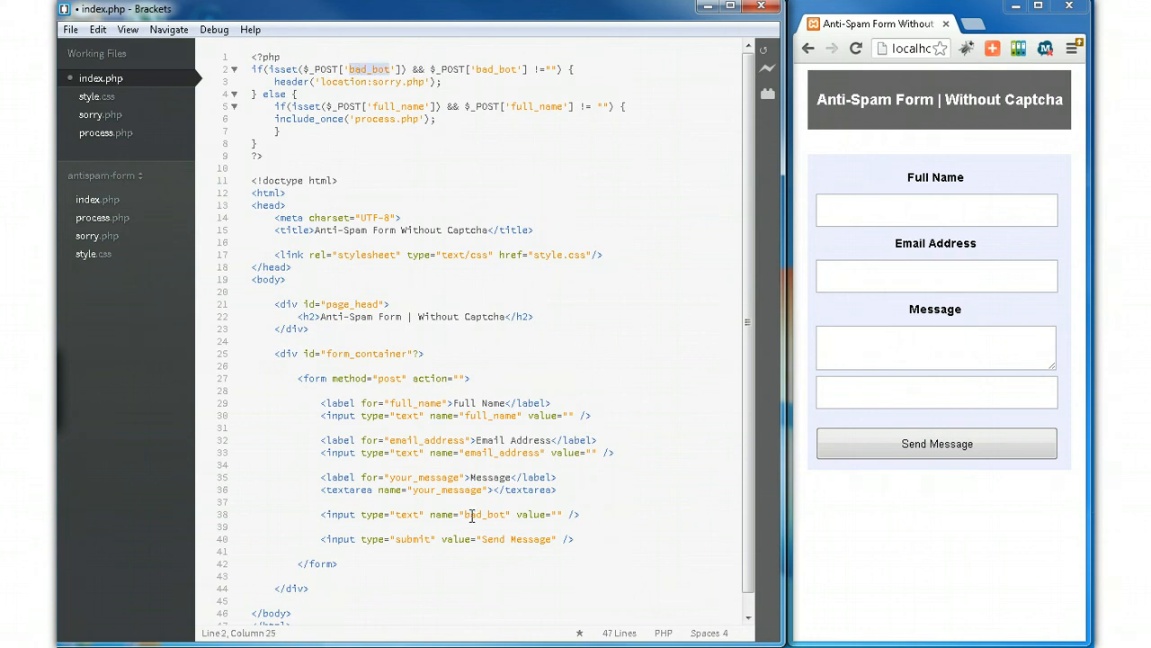
double_click(484, 515)
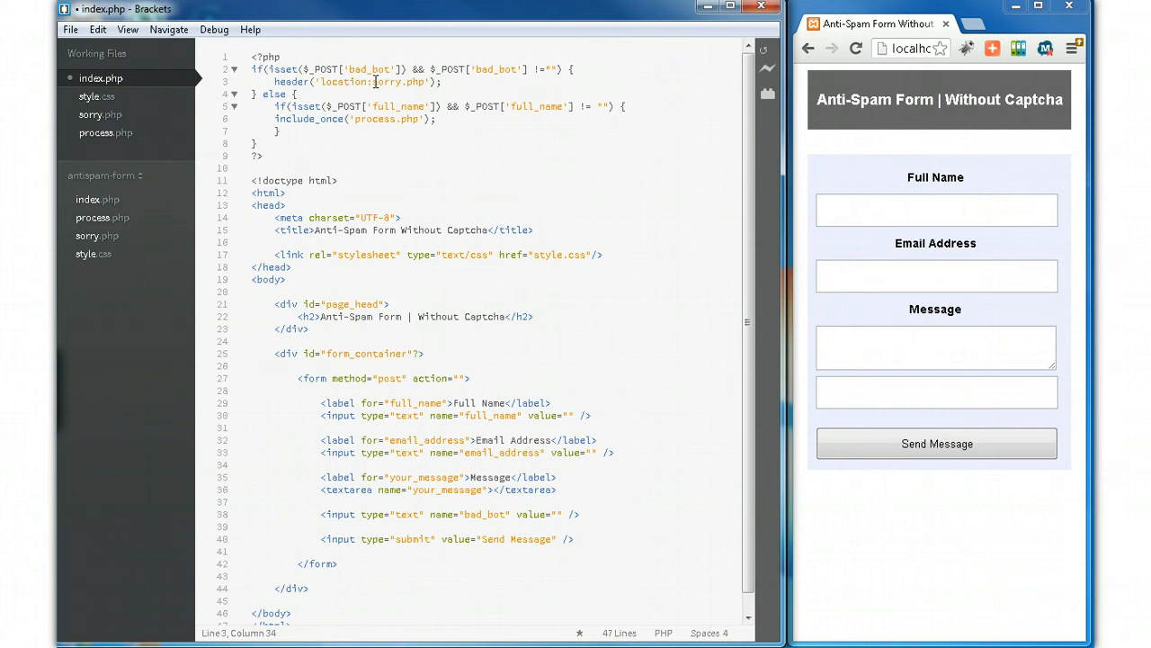
mouse_move(376, 88)
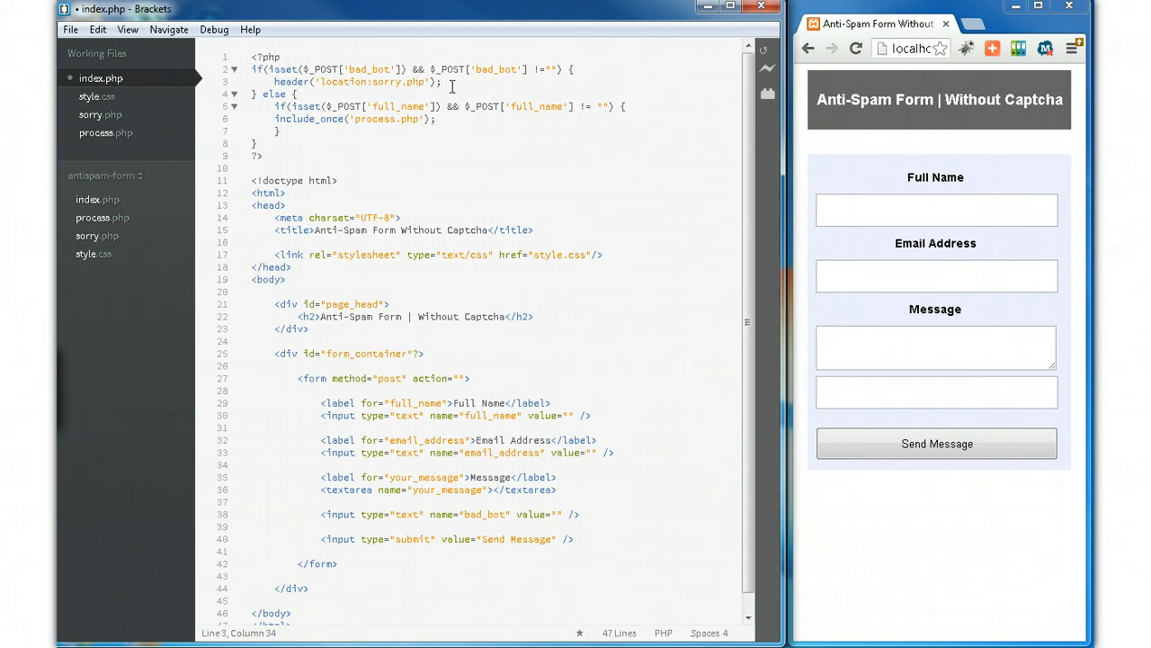
mouse_move(340, 102)
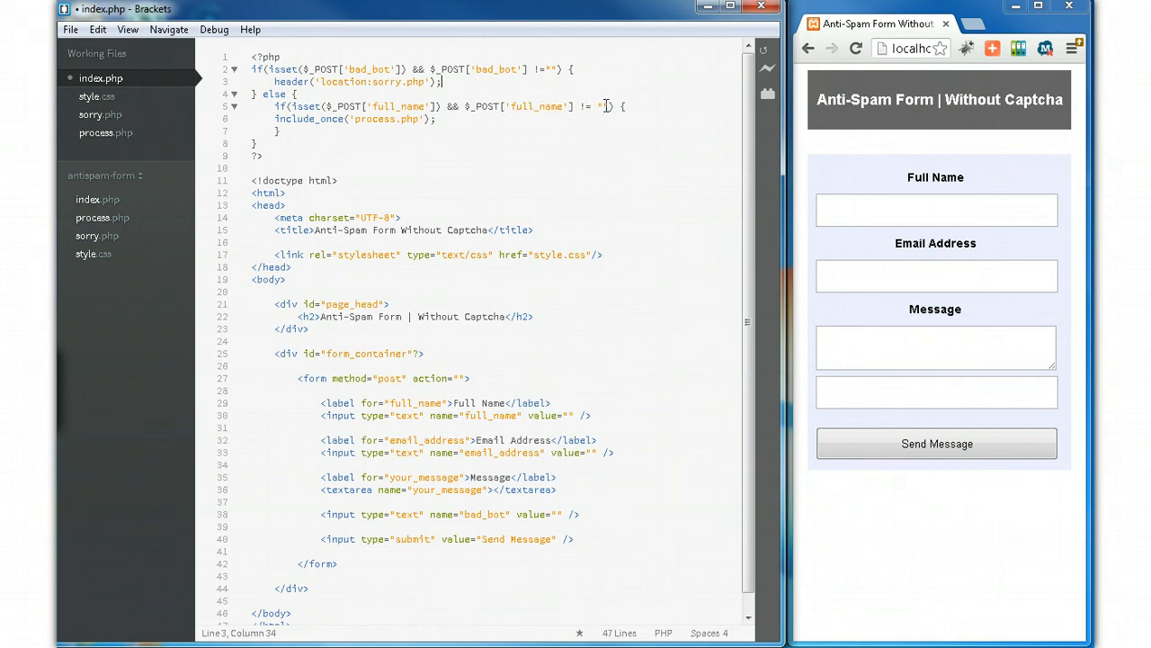
mouse_move(502, 115)
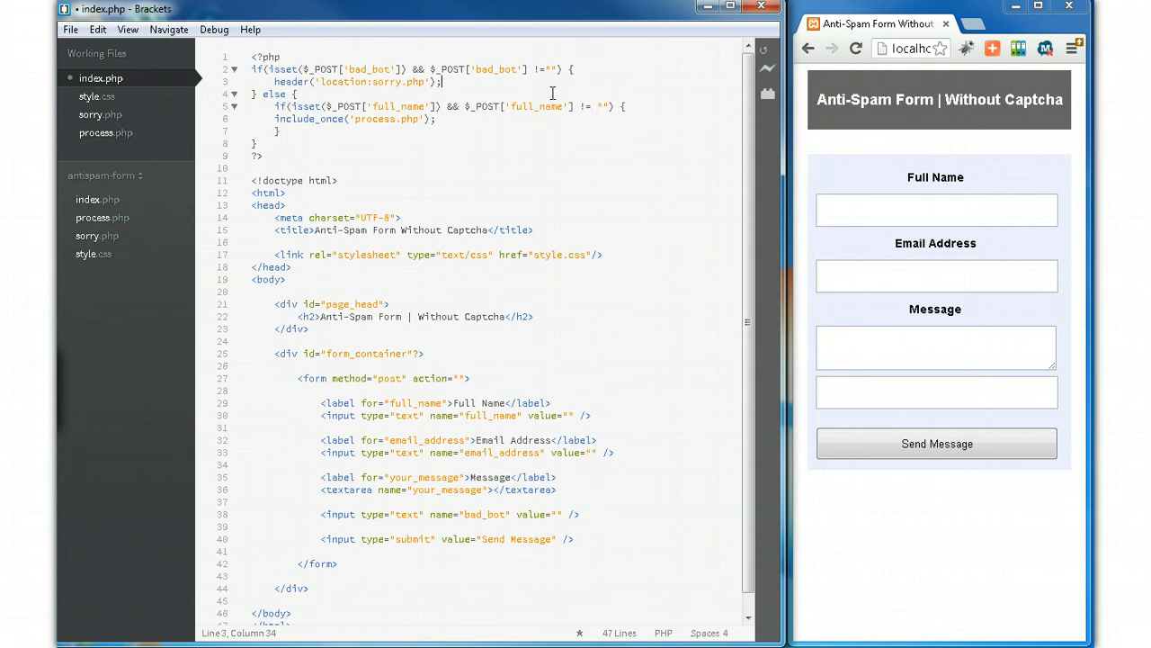
mouse_move(579, 100)
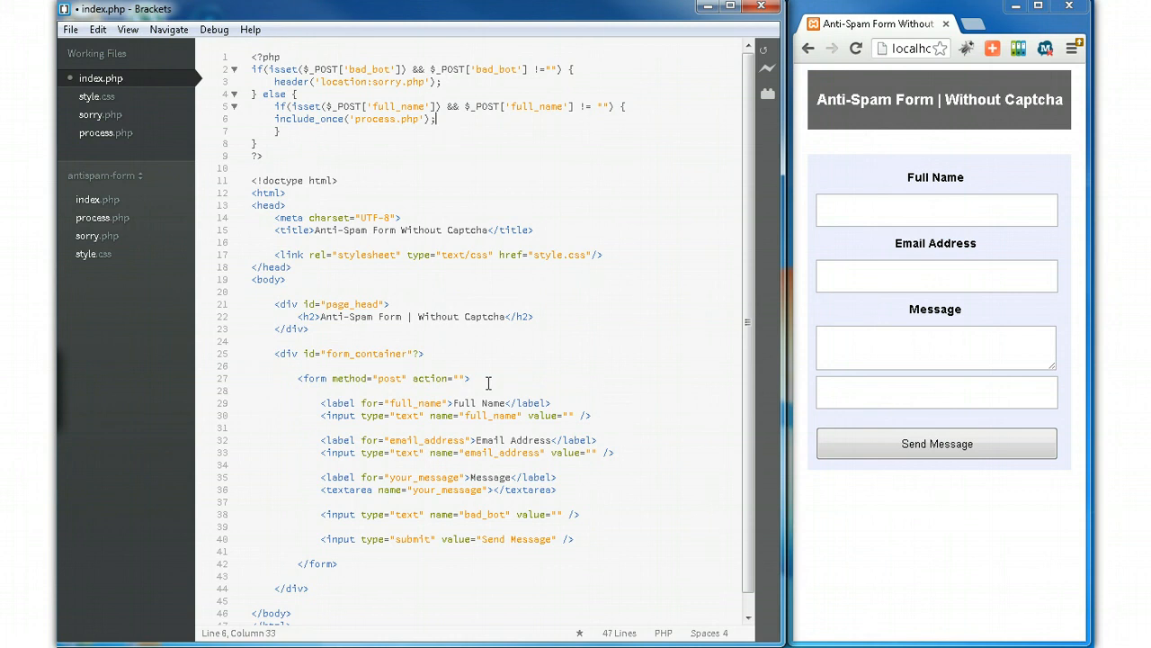
mouse_move(705, 351)
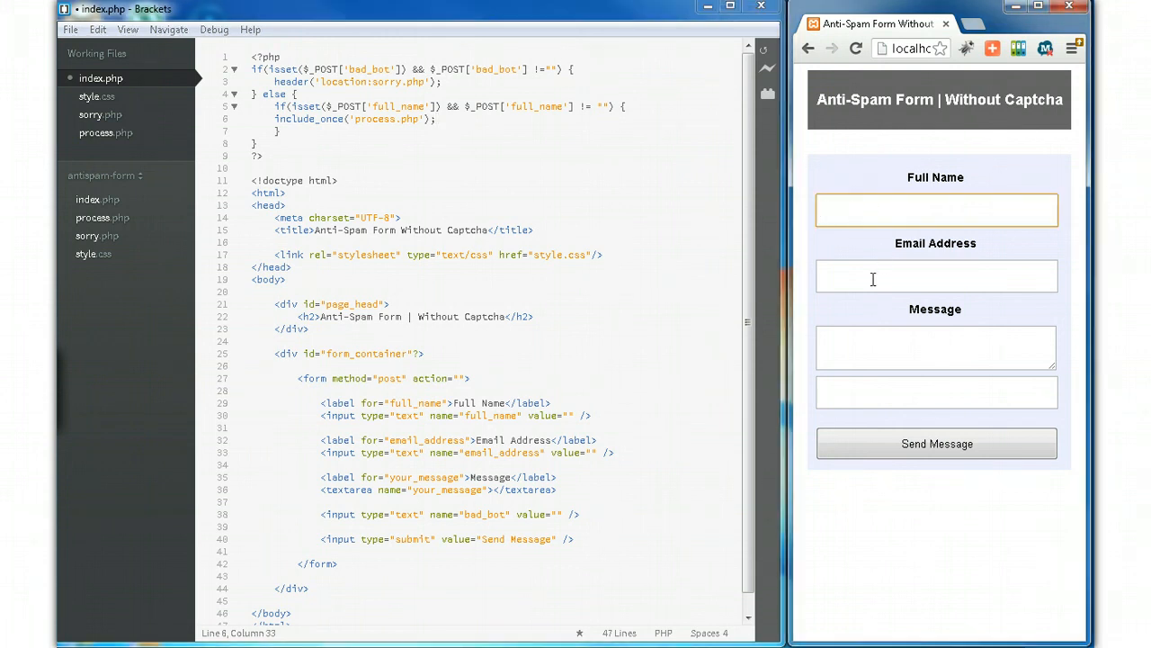
- Submit the form with test name, email and message, leaving the fourth field empty
text(wwww)
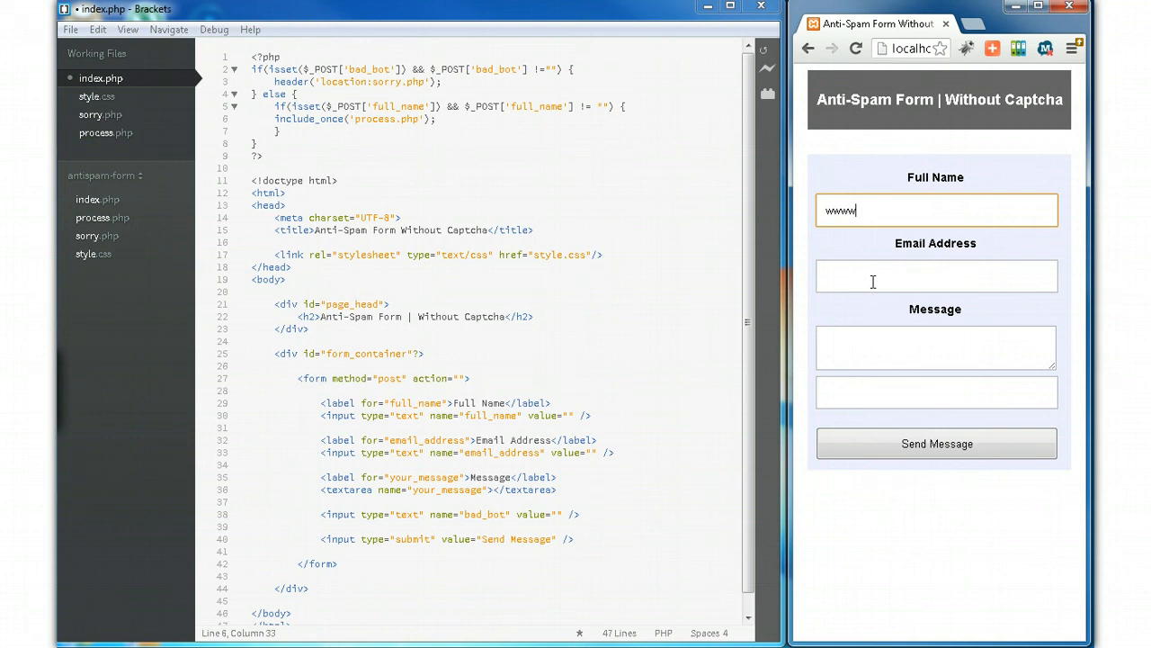
click(935, 275)
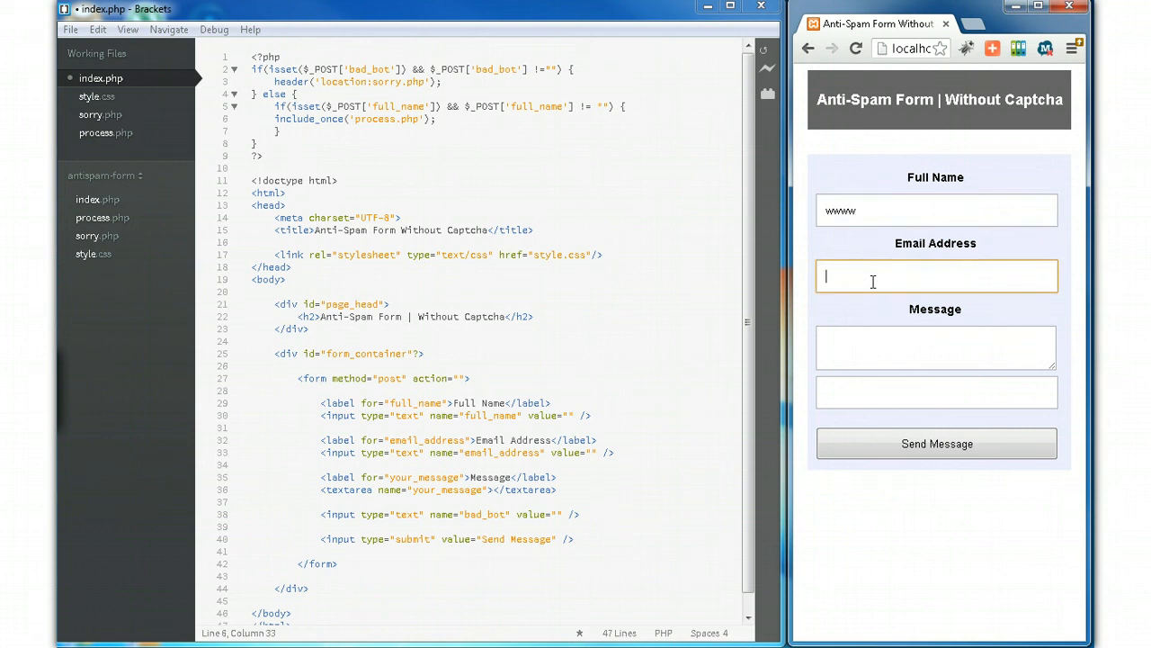
text(noemail@mysio)
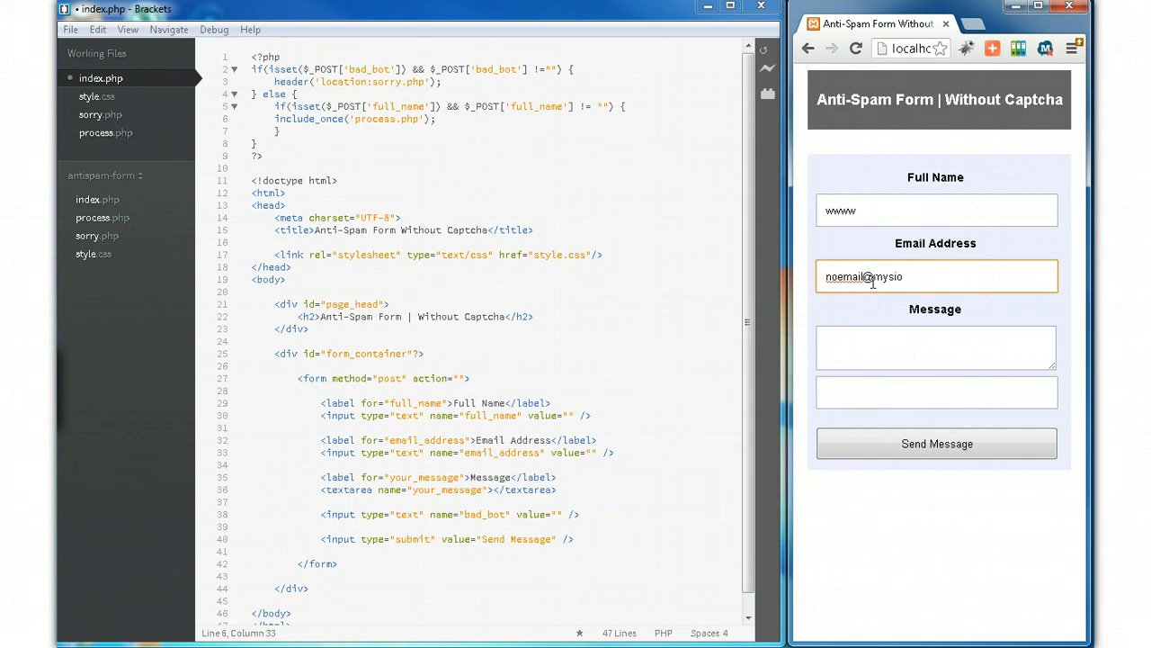
text(te.com)
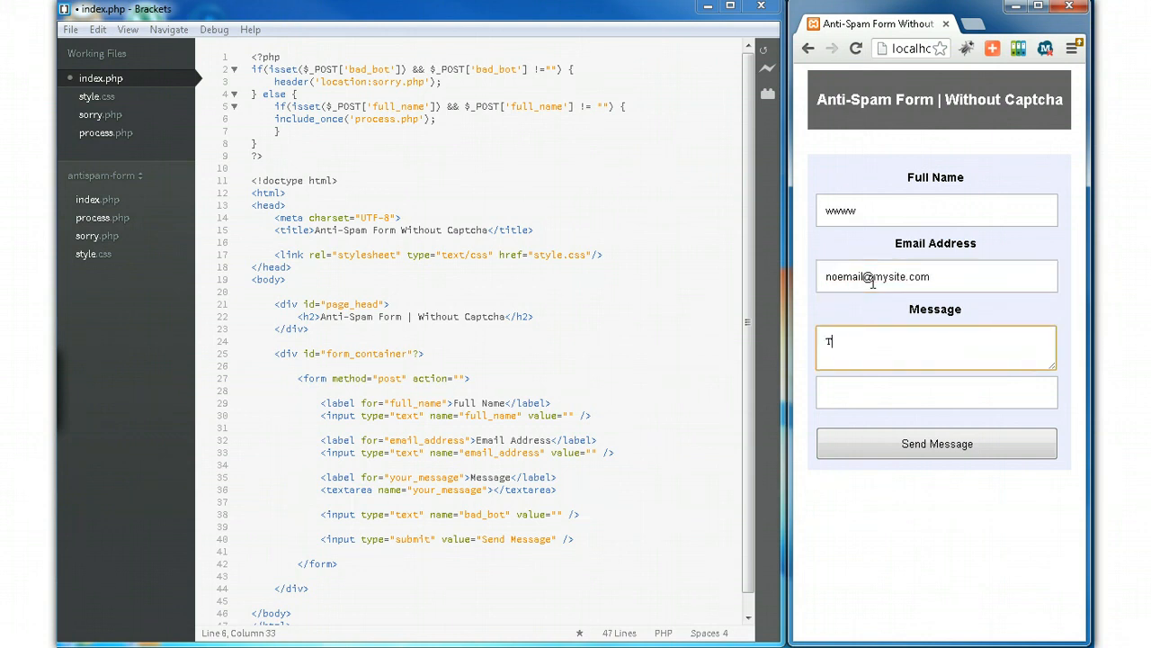
text(est m)
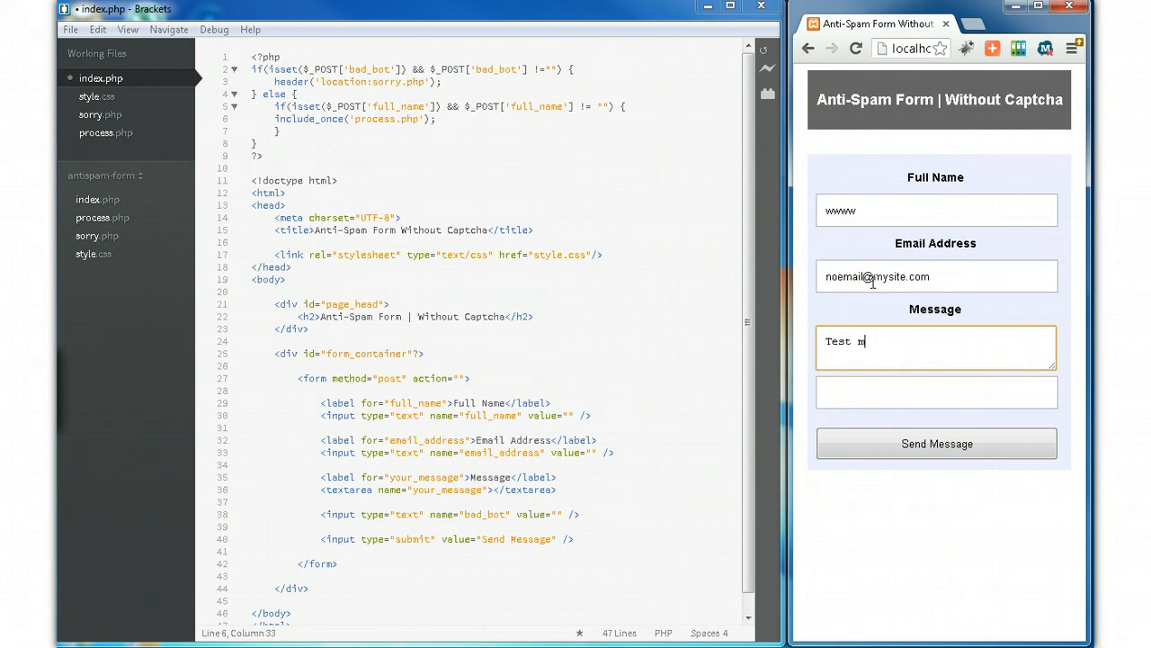
text(essage)
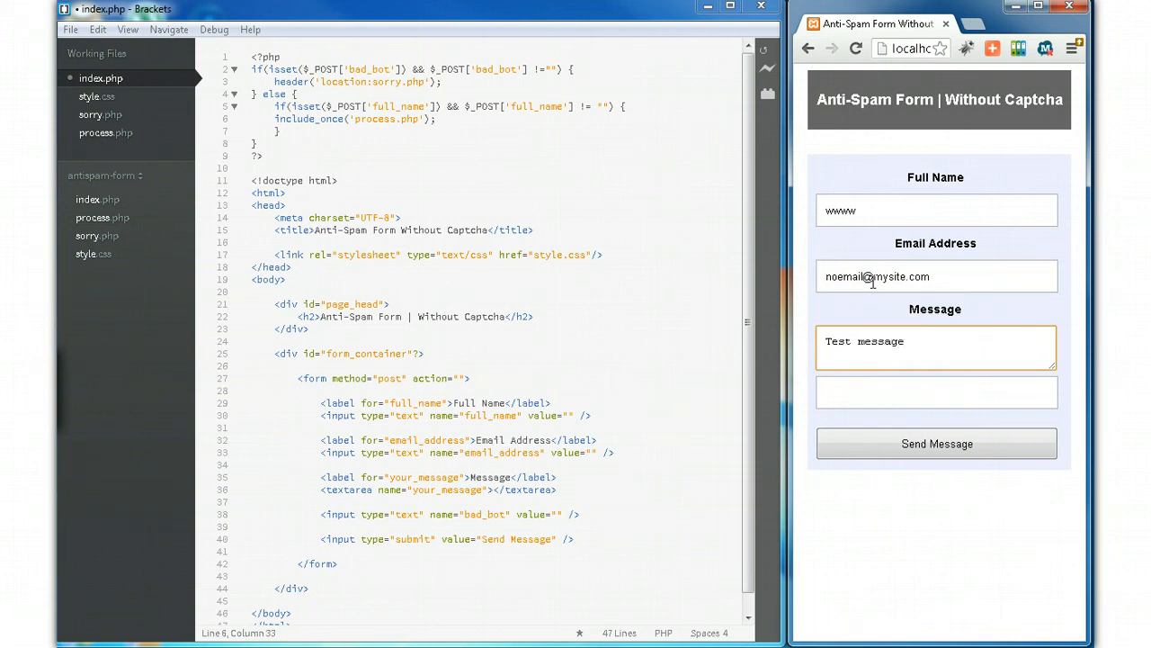
mouse_move(953, 447)
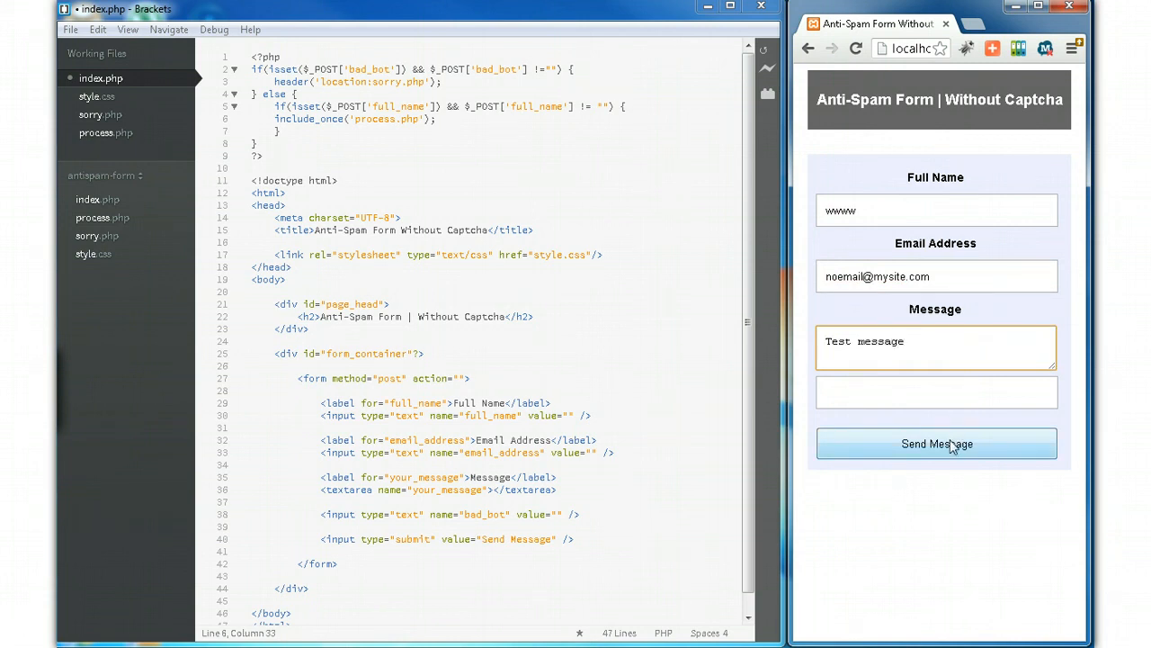
click(936, 443)
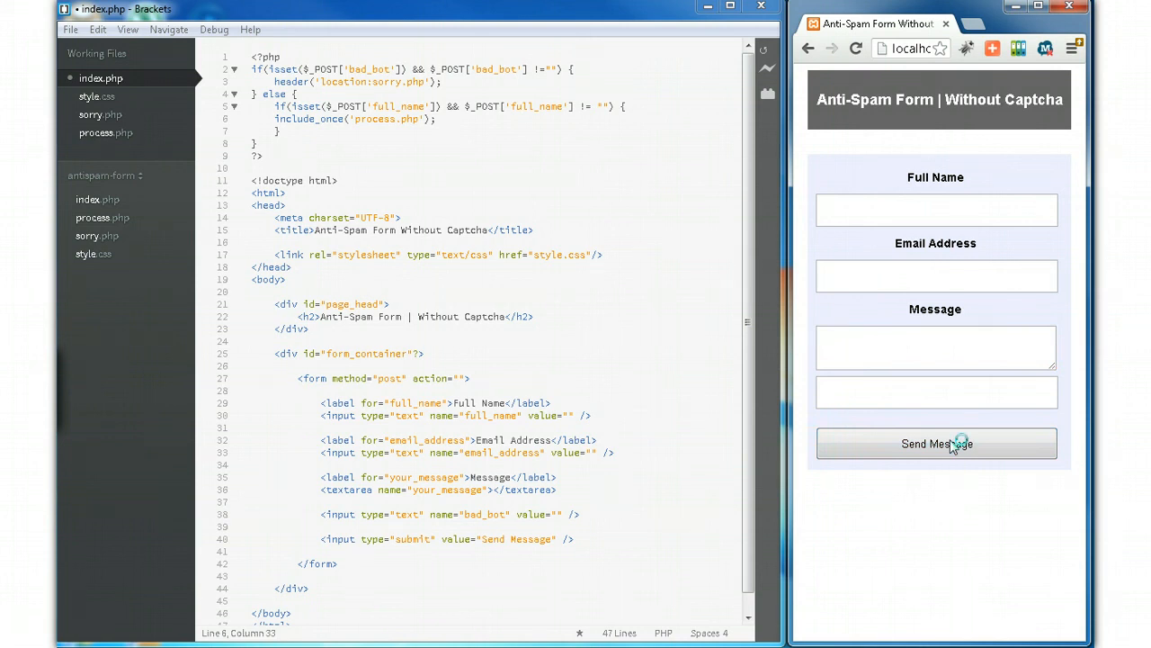
- Submit the form again with test details and 'i am spam' typed in the fourth field
click(936, 209)
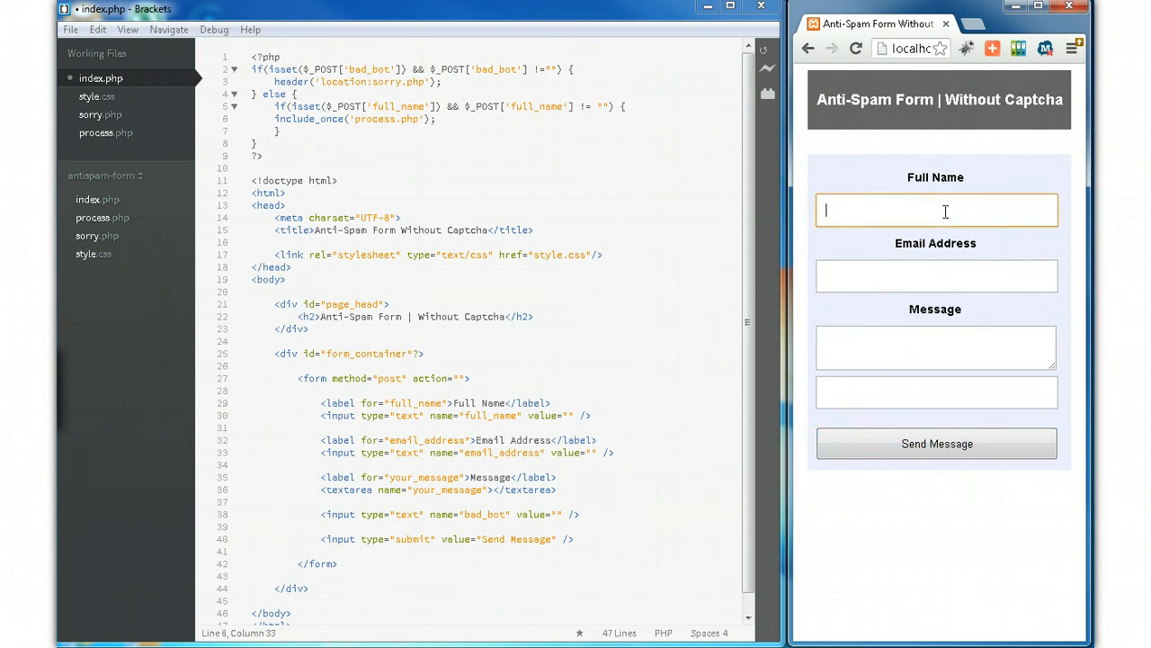
text(www)
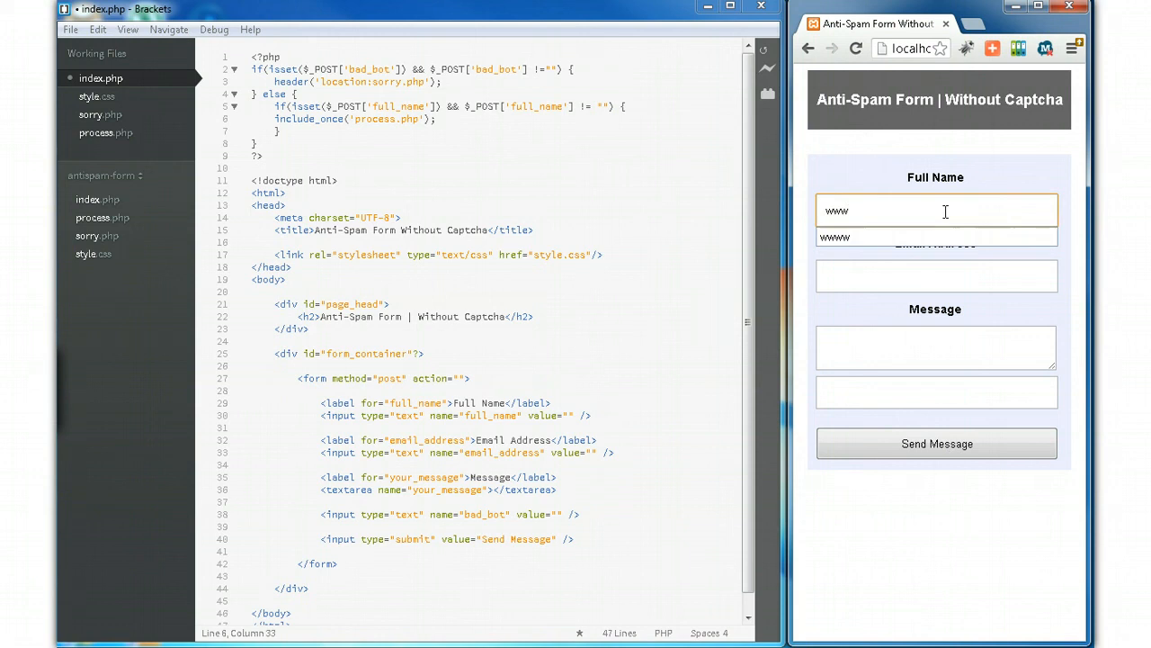
text(me)
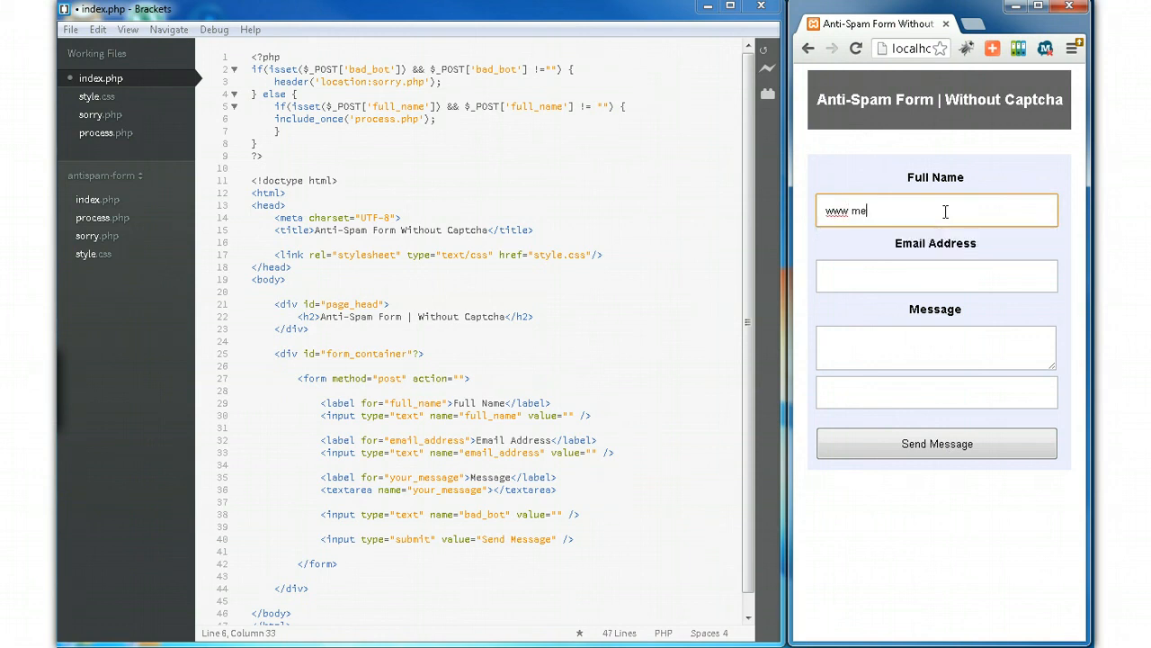
text(noemail@mysite.com)
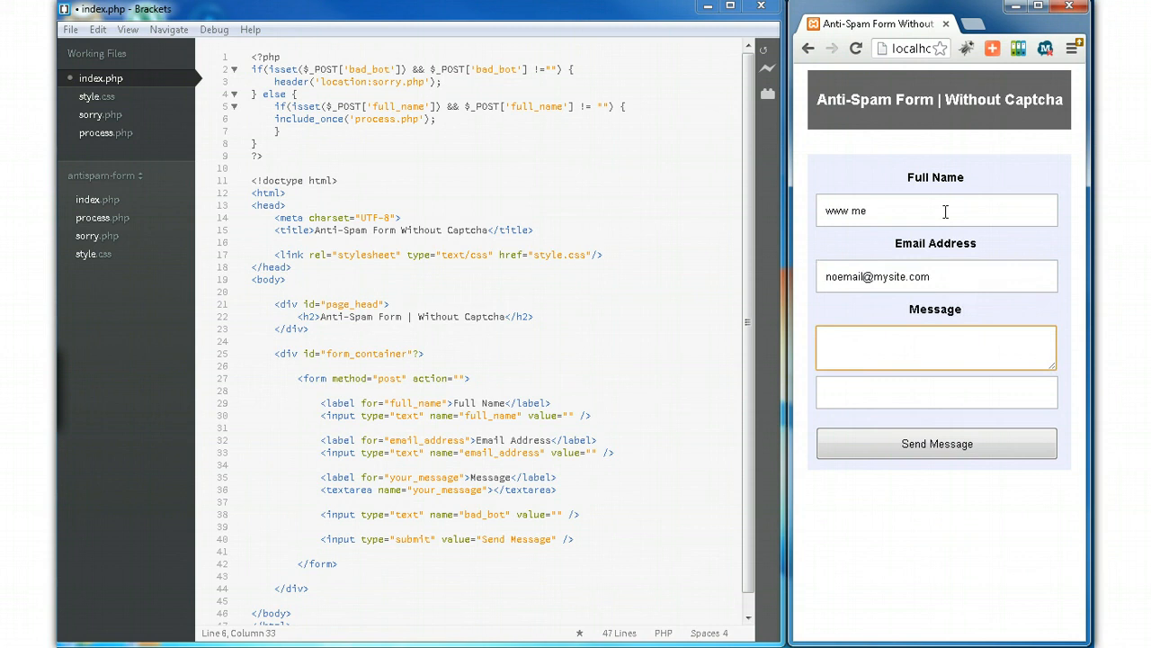
text(Test message)
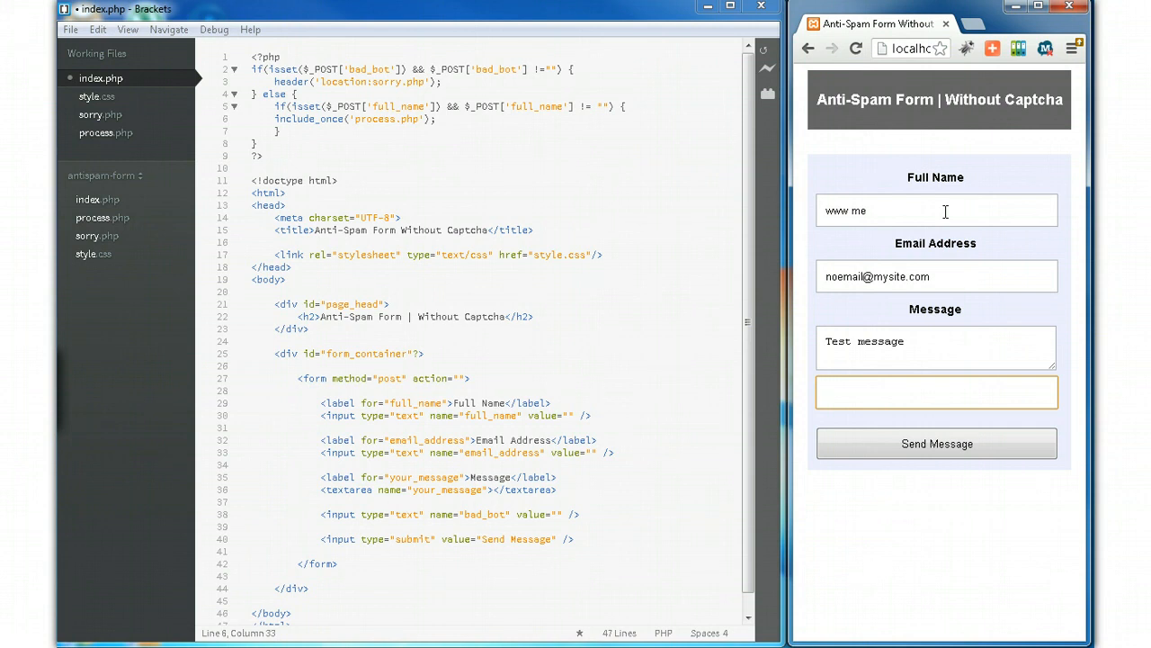
text(i am spa)
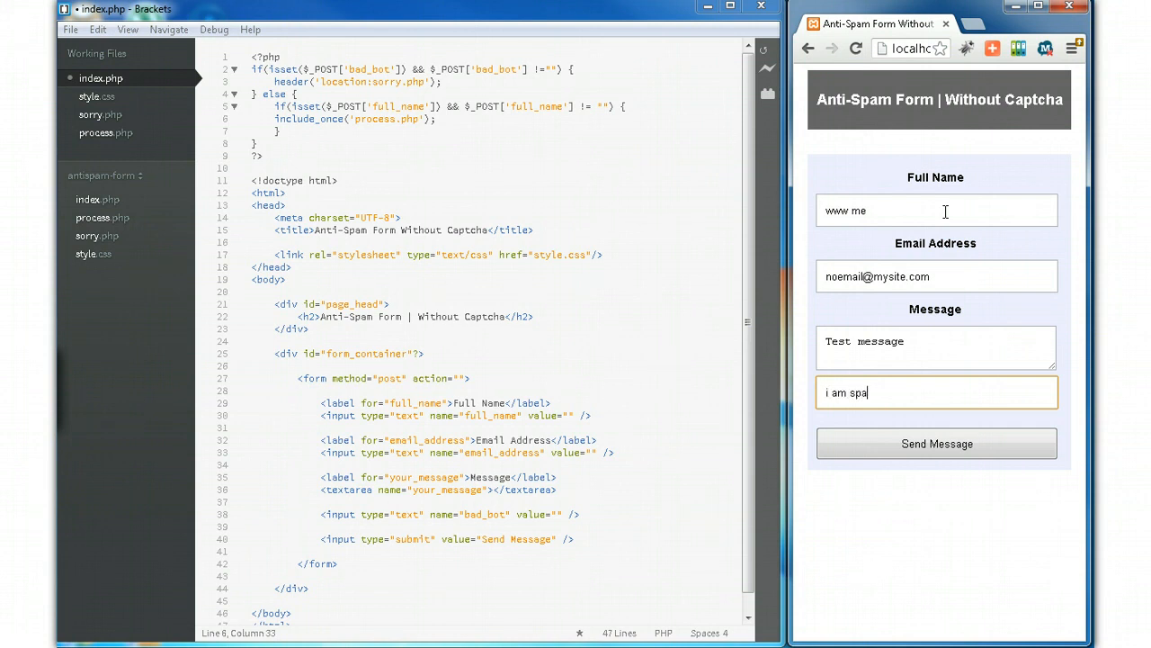
text(m)
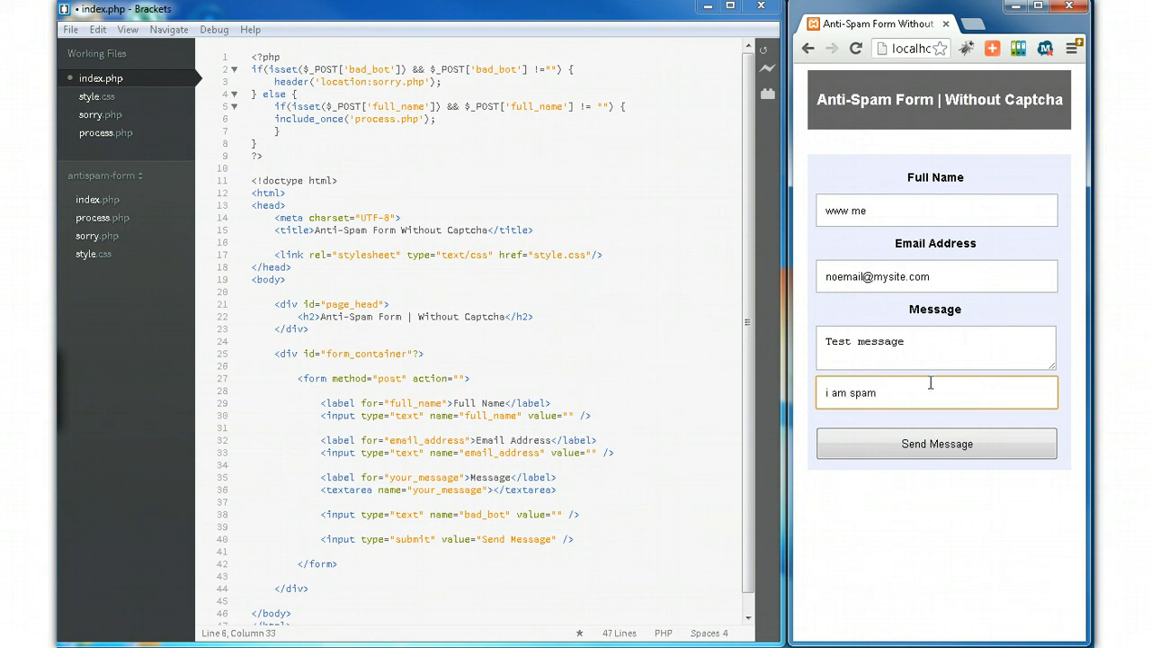
mouse_move(937, 443)
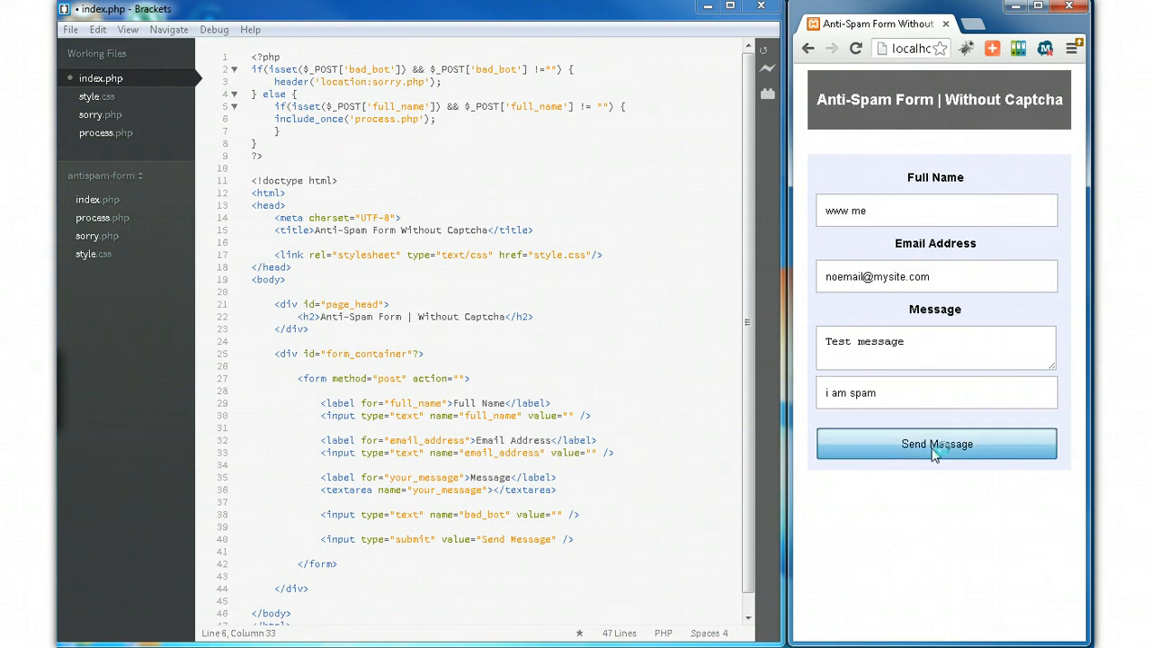
click(936, 442)
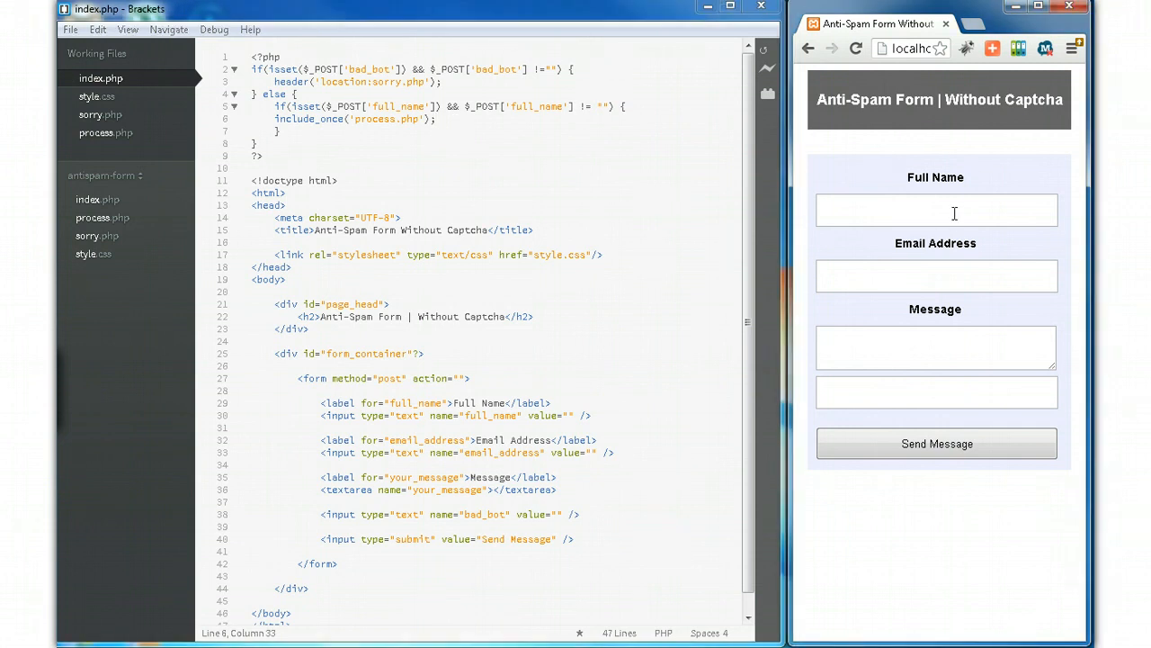
- Send 'my name', 'Test message' and 'I am' spam text to land on the Oh Dear! sorry page
click(935, 209)
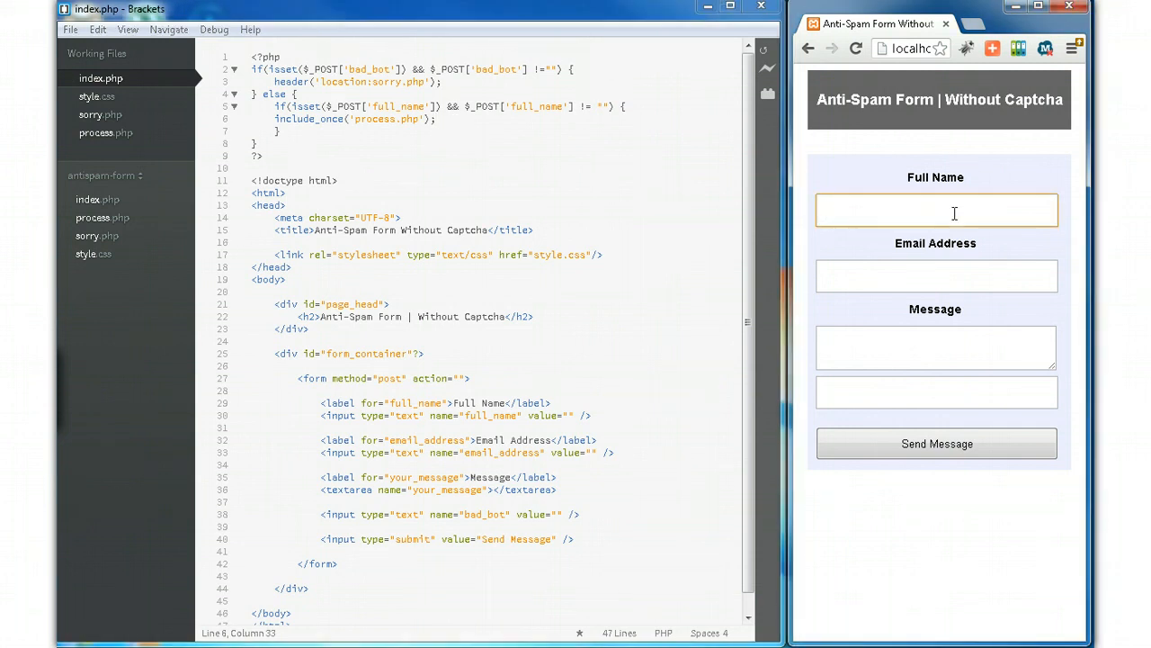
text(my name)
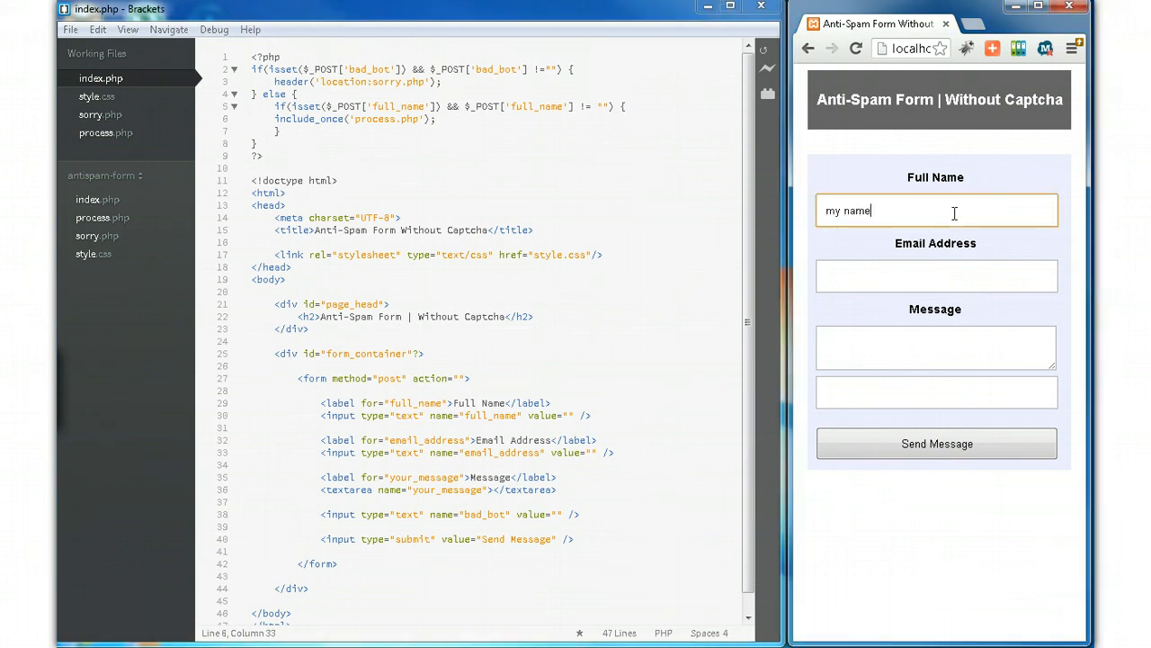
click(935, 276)
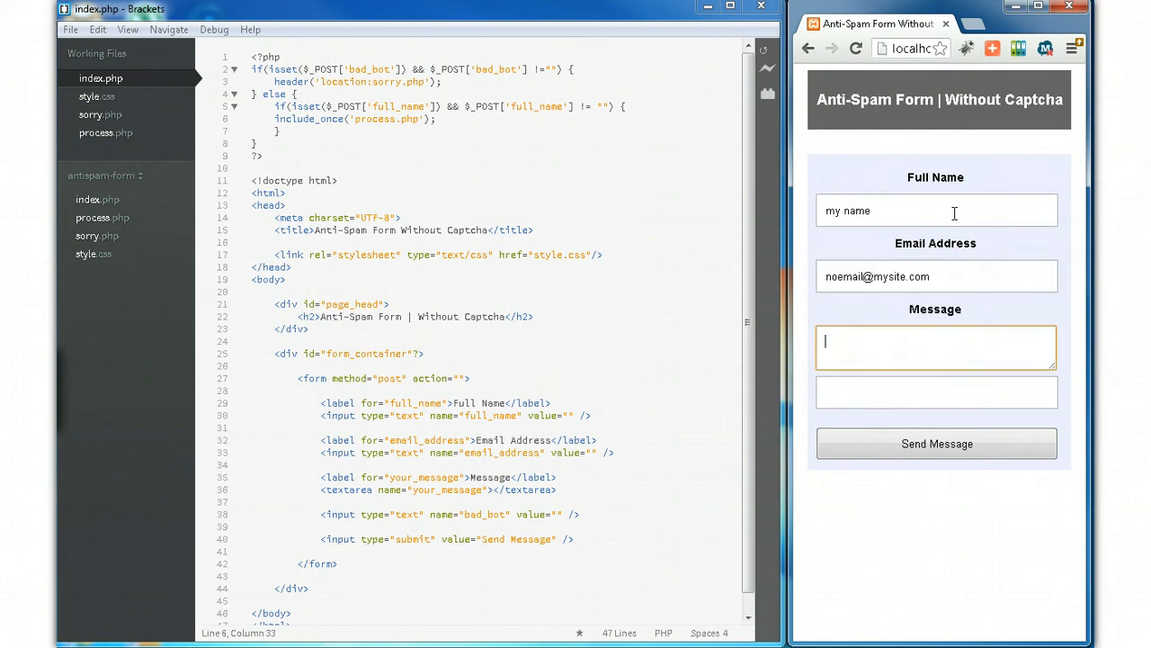
text(Test message)
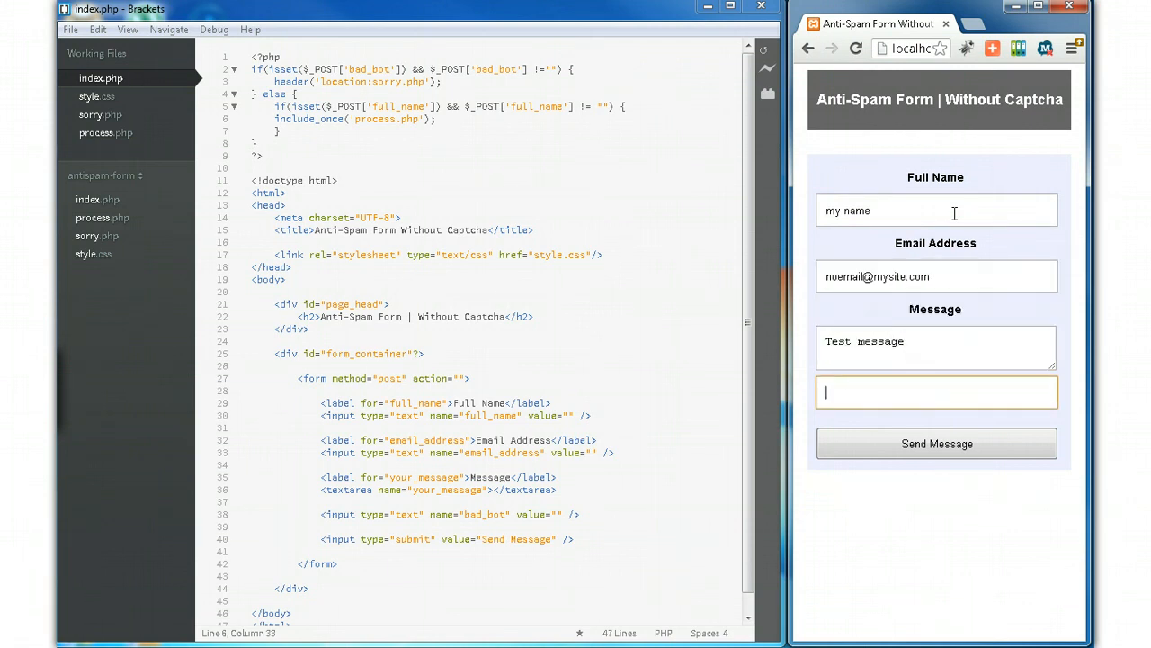
text(I am)
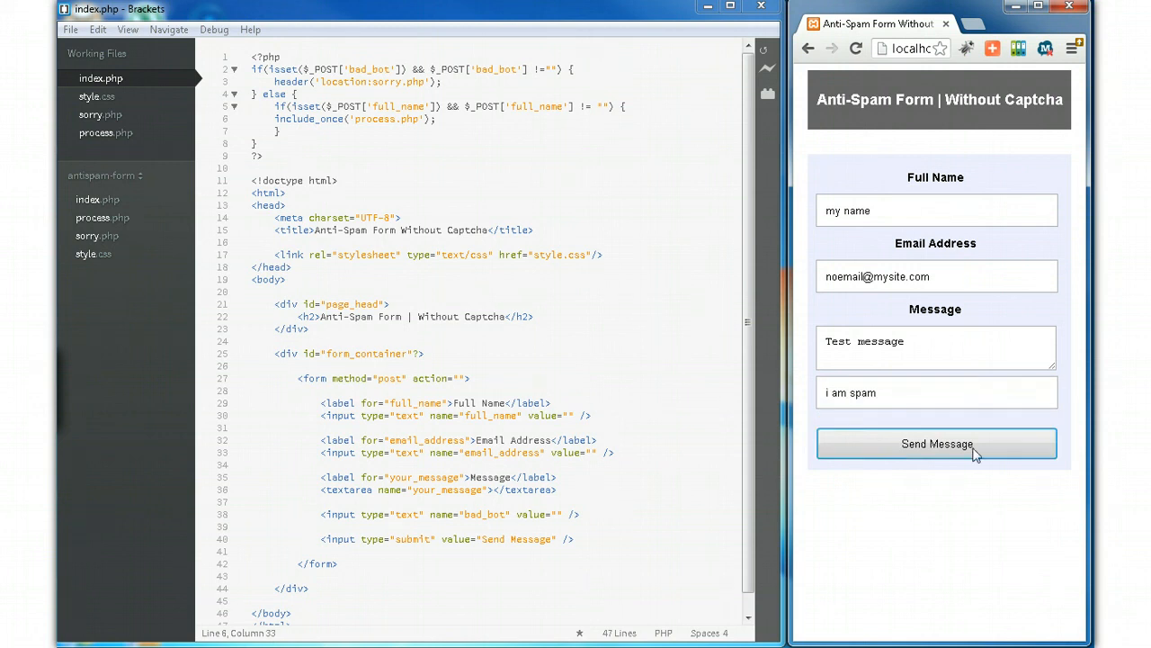
click(937, 443)
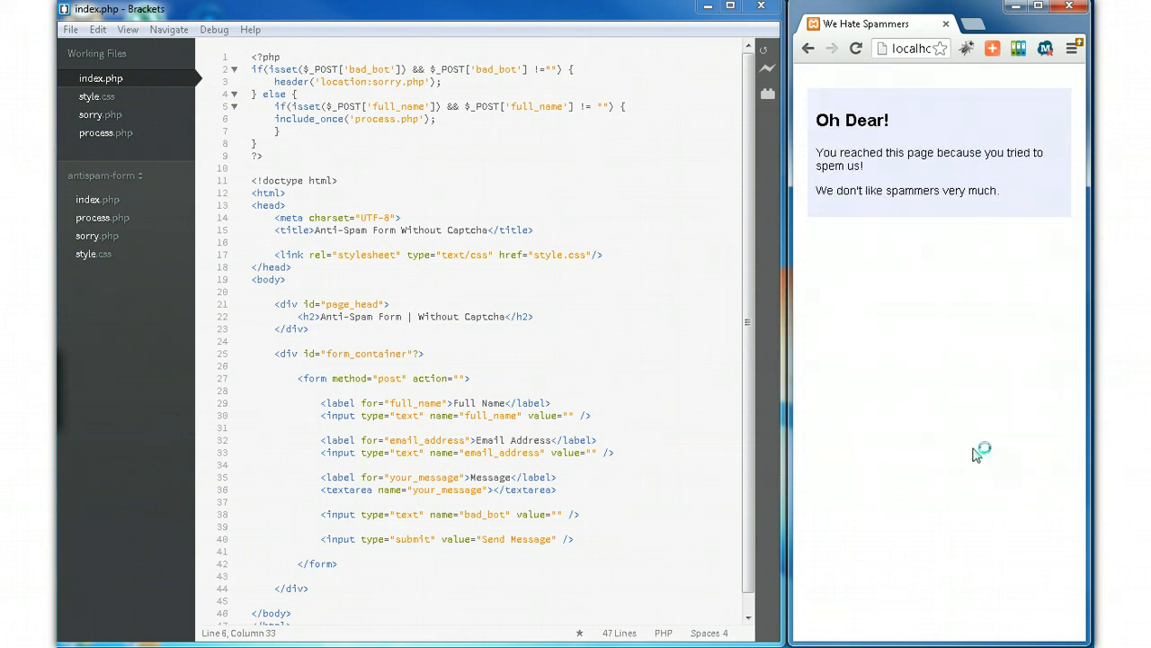
mouse_move(982, 468)
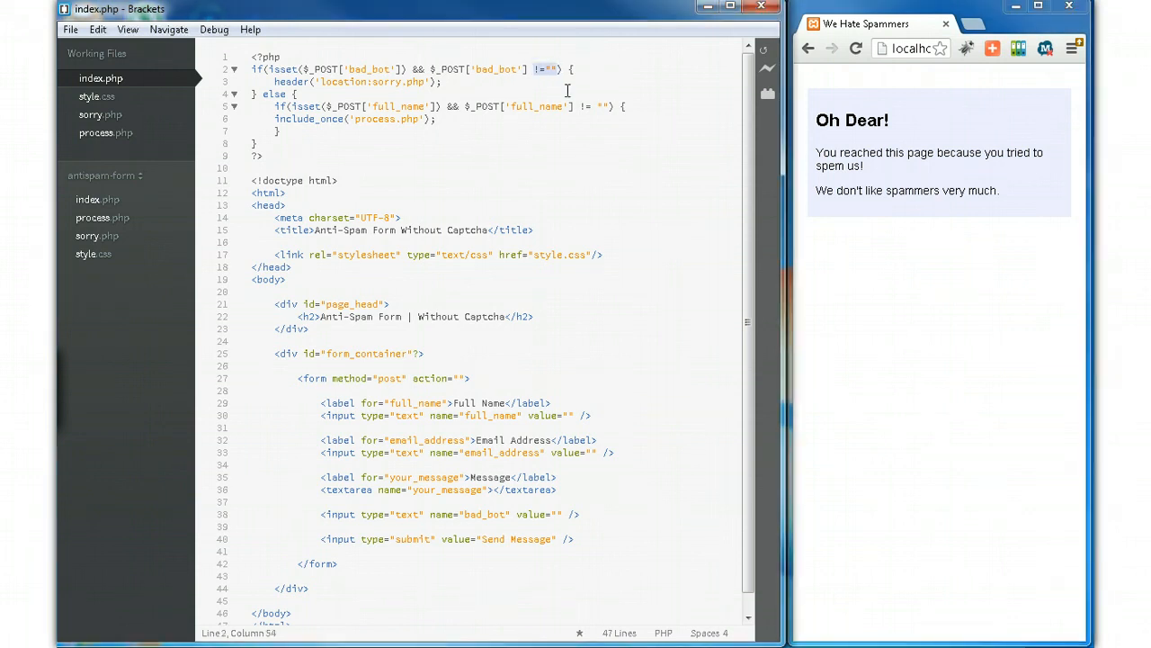
click(274, 81)
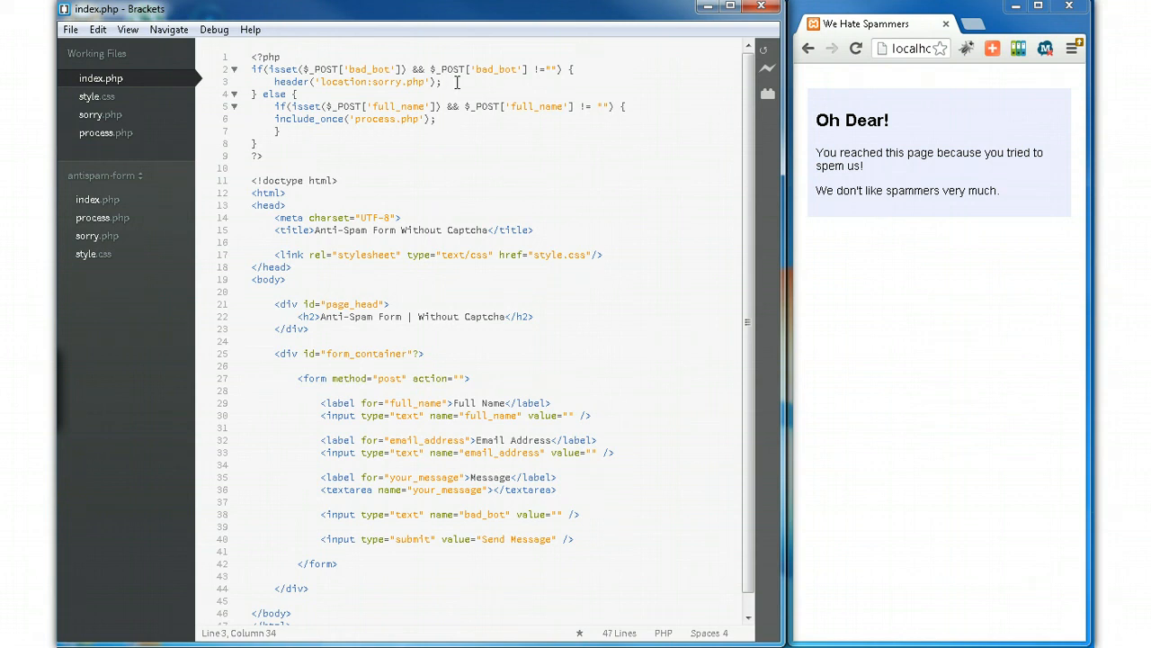
mouse_move(500, 389)
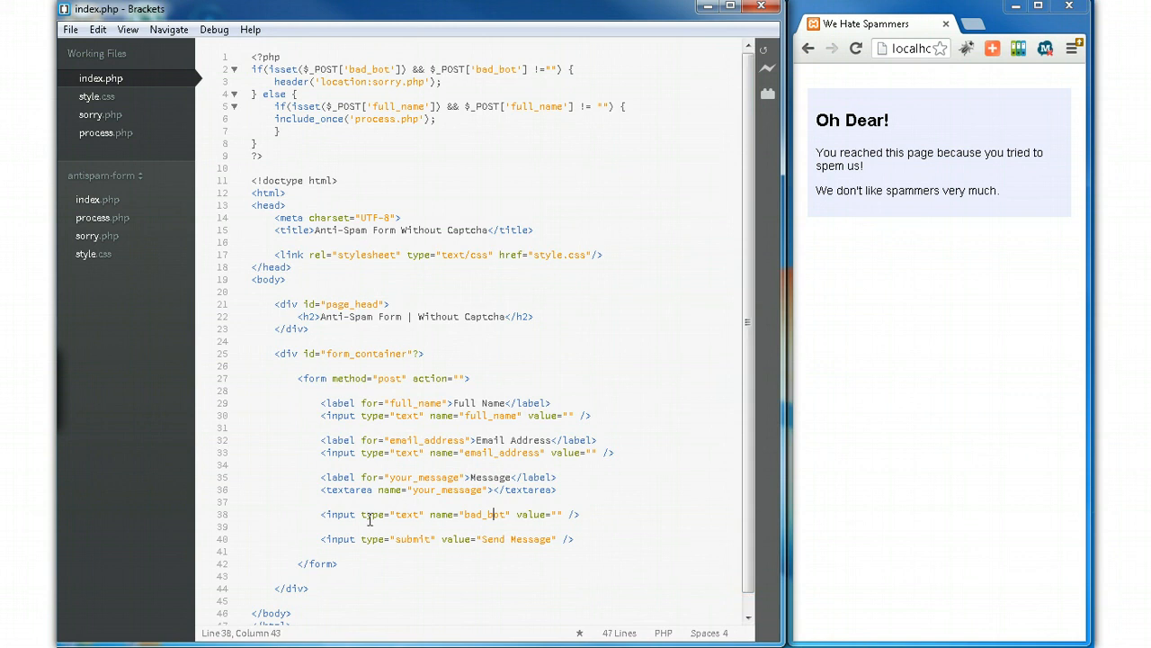
- Add style="display: none;" to the bad_bot input and go back to the filled form
click(356, 514)
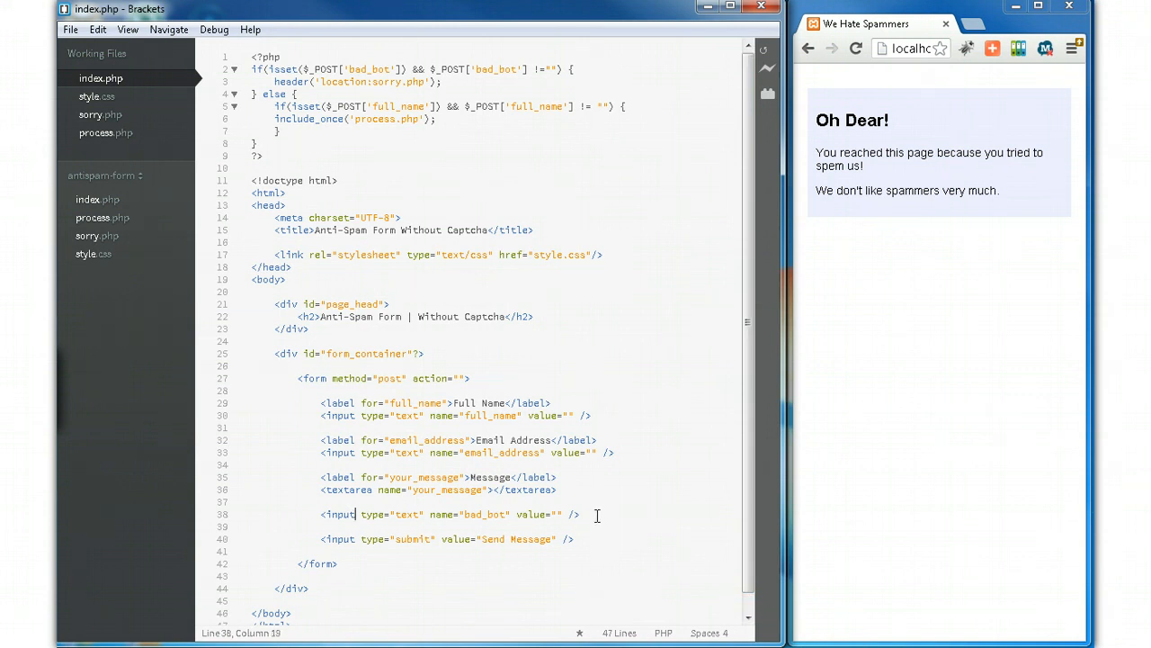
text(" ")
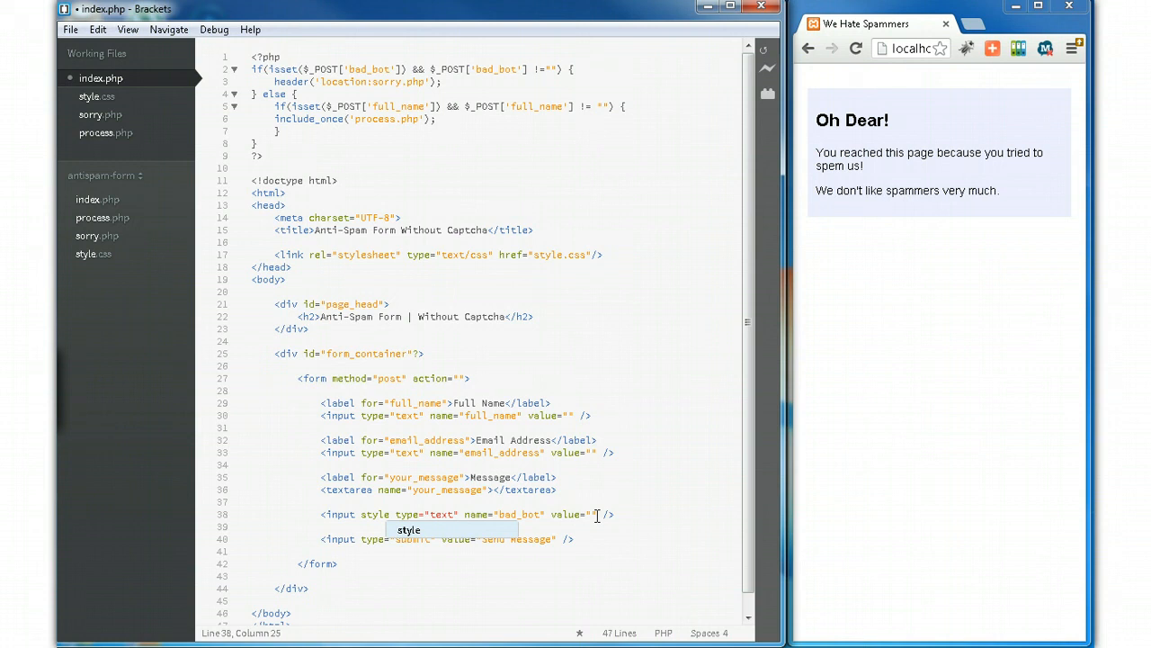
text(display: h")
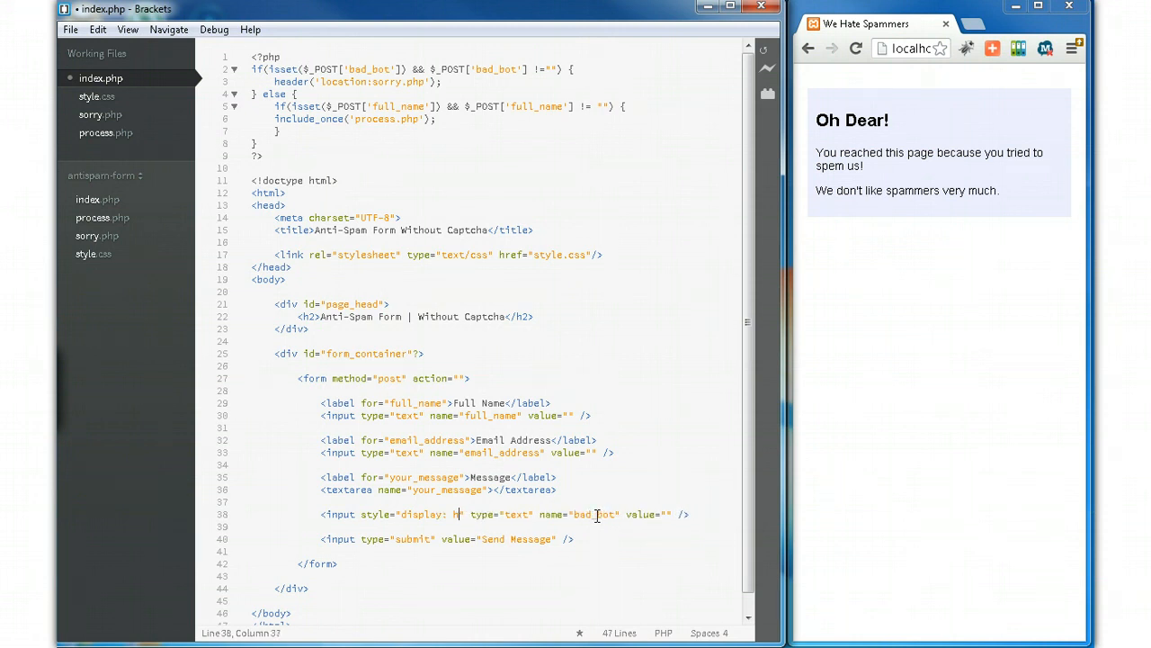
text(one;)
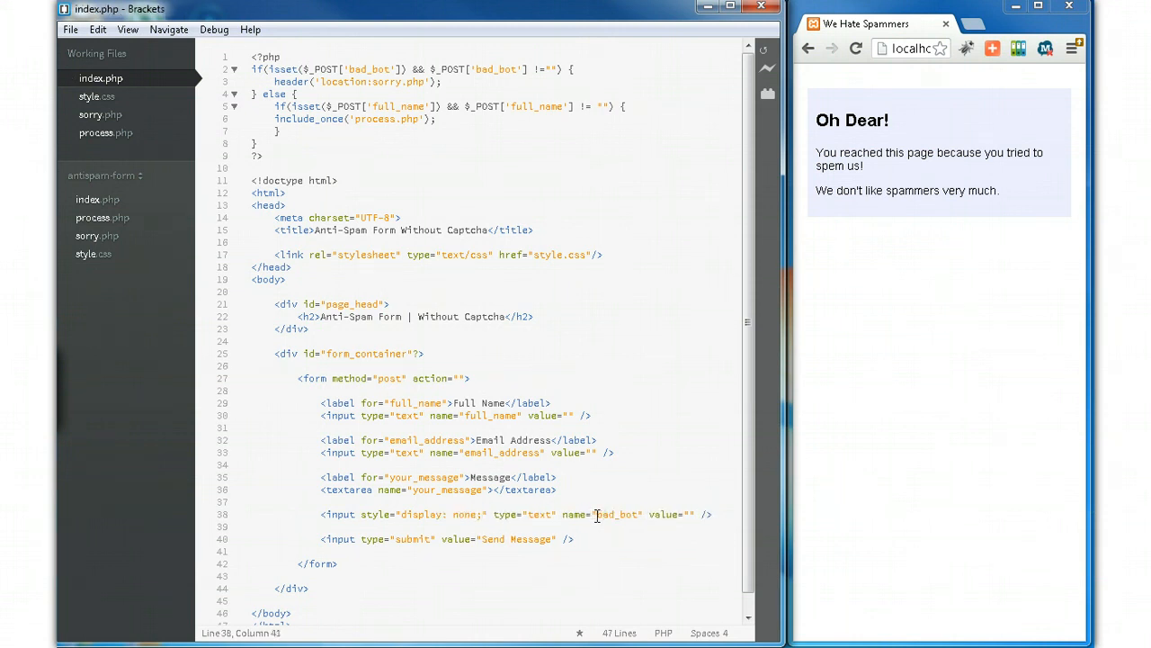
click(910, 49)
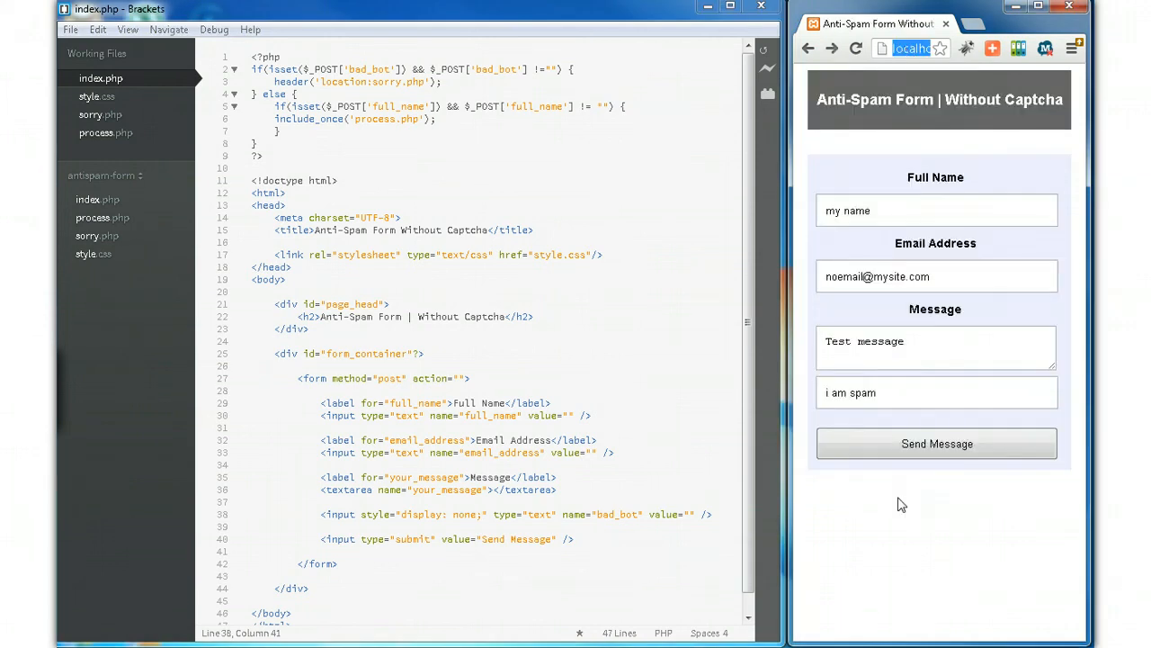
- Reload the preview so only Full Name, Email Address and Message fields show
click(857, 49)
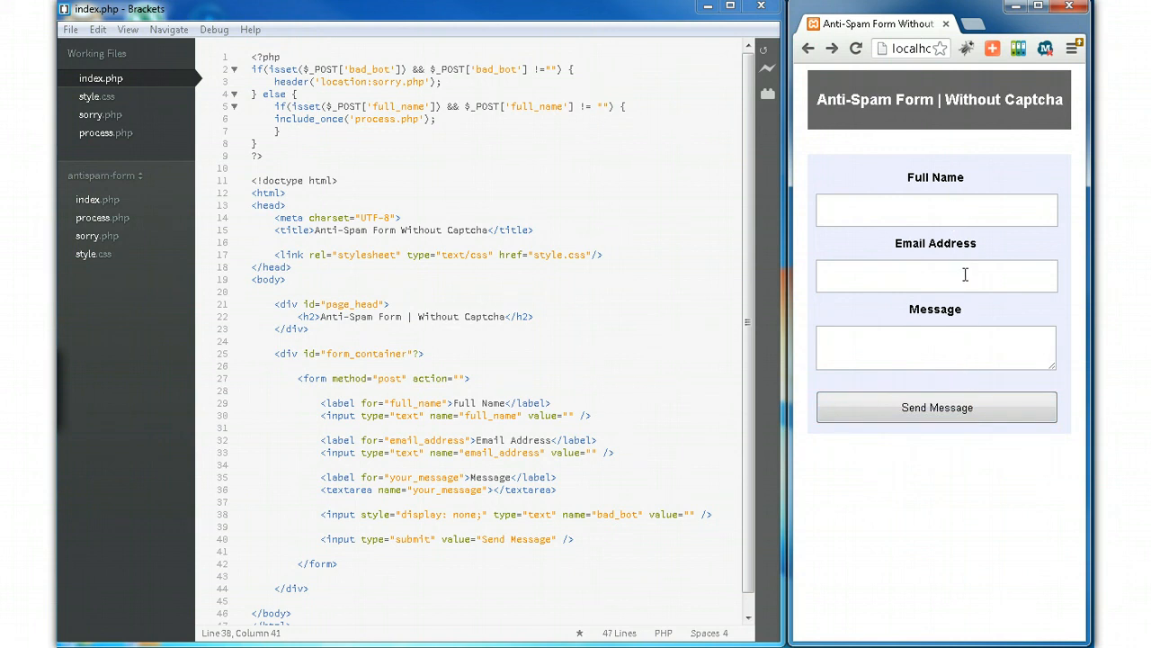
click(935, 346)
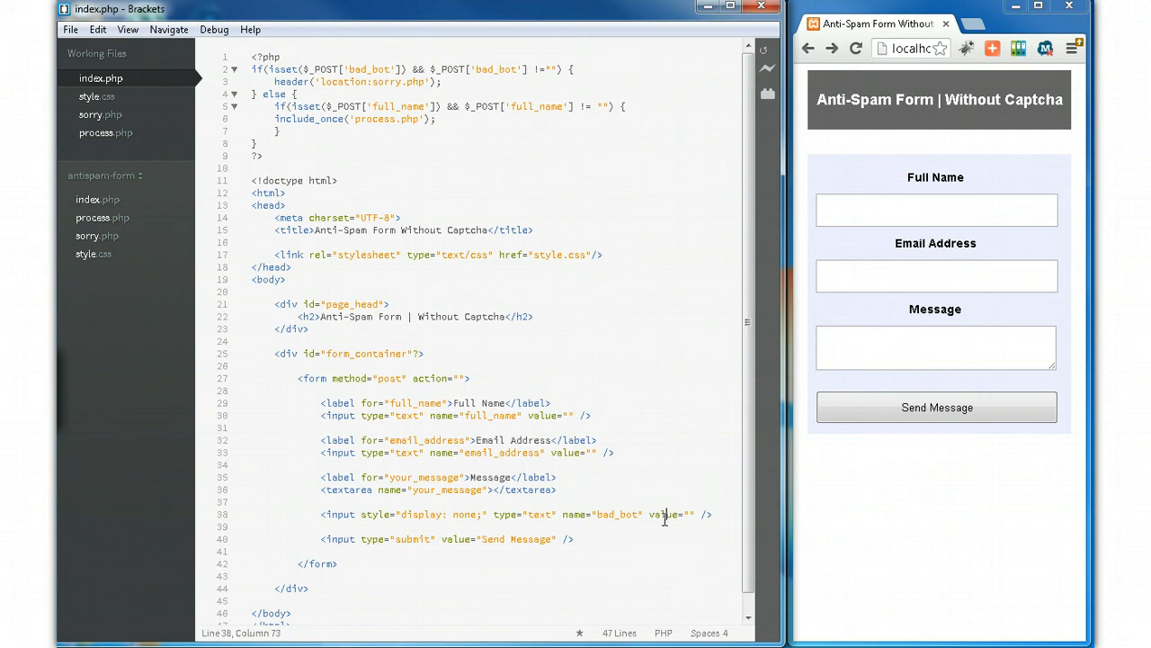
mouse_move(612, 543)
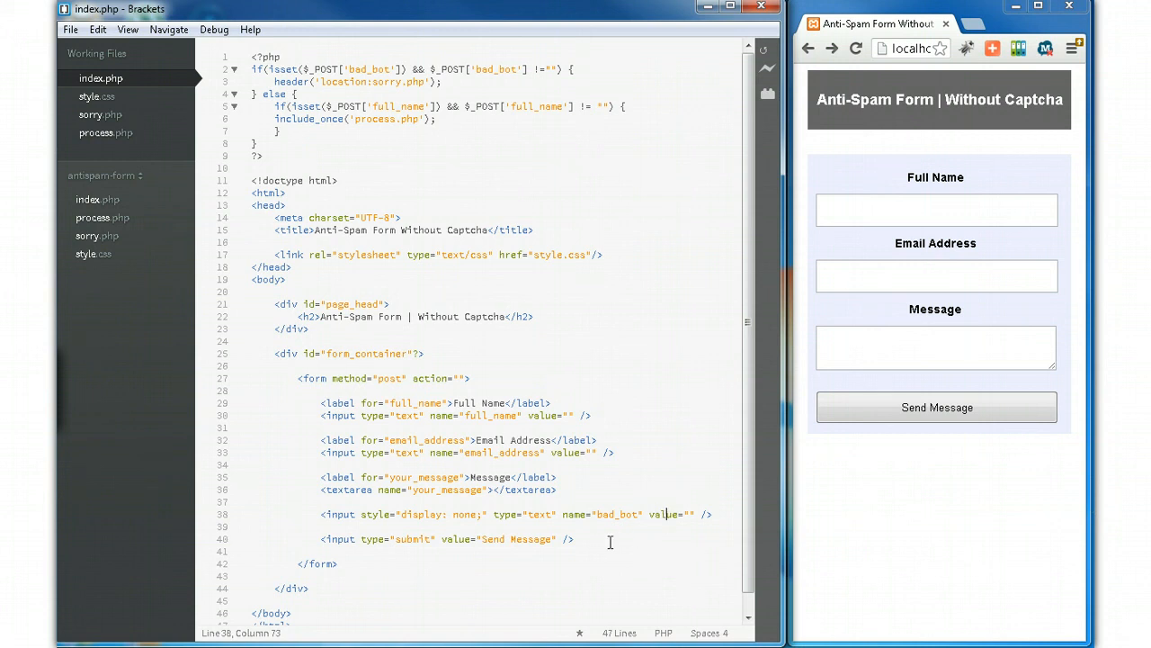